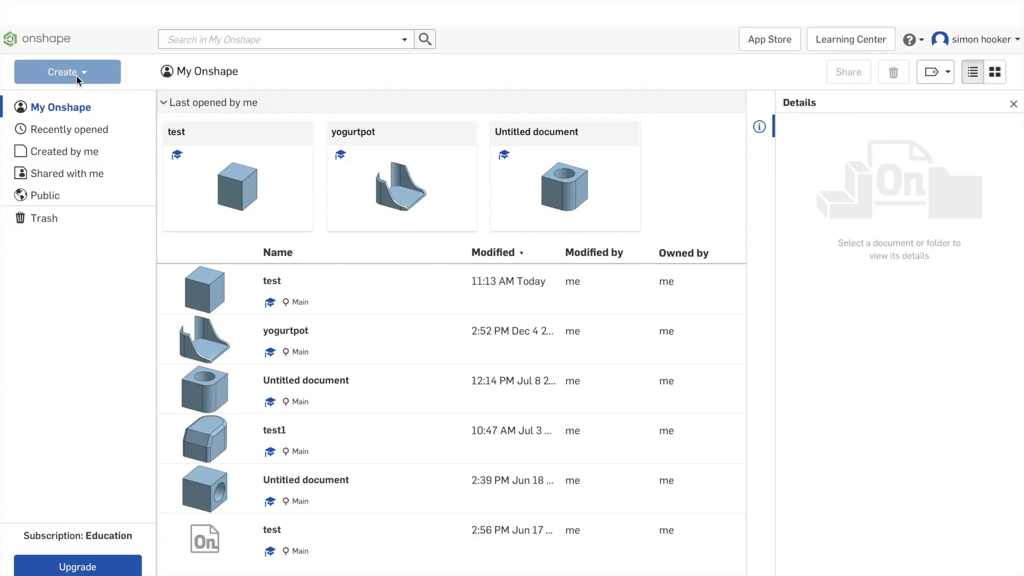
- Create a new Onshape document named Container, opening an empty Part Studio
left_click(67, 73)
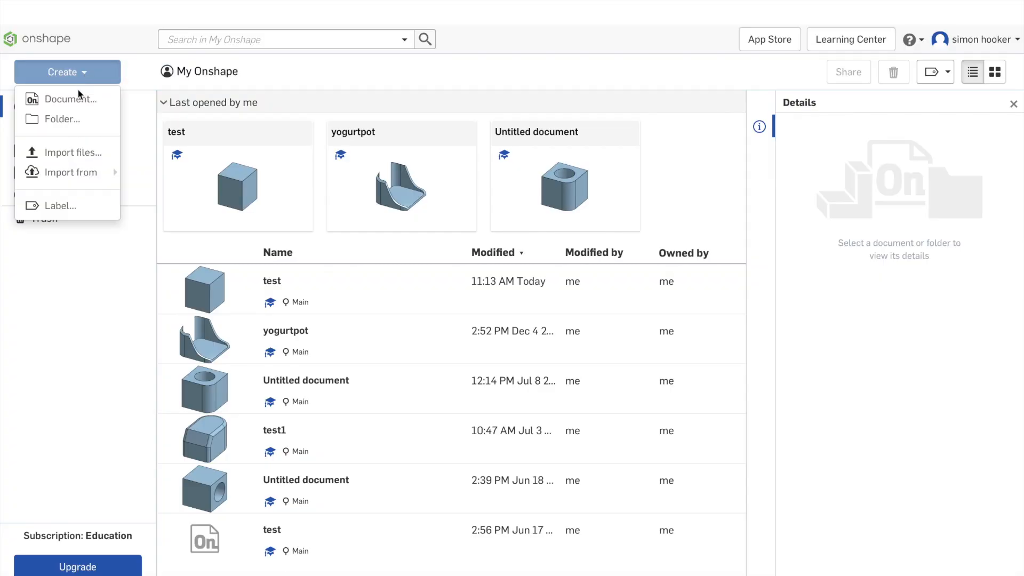
left_click(70, 99)
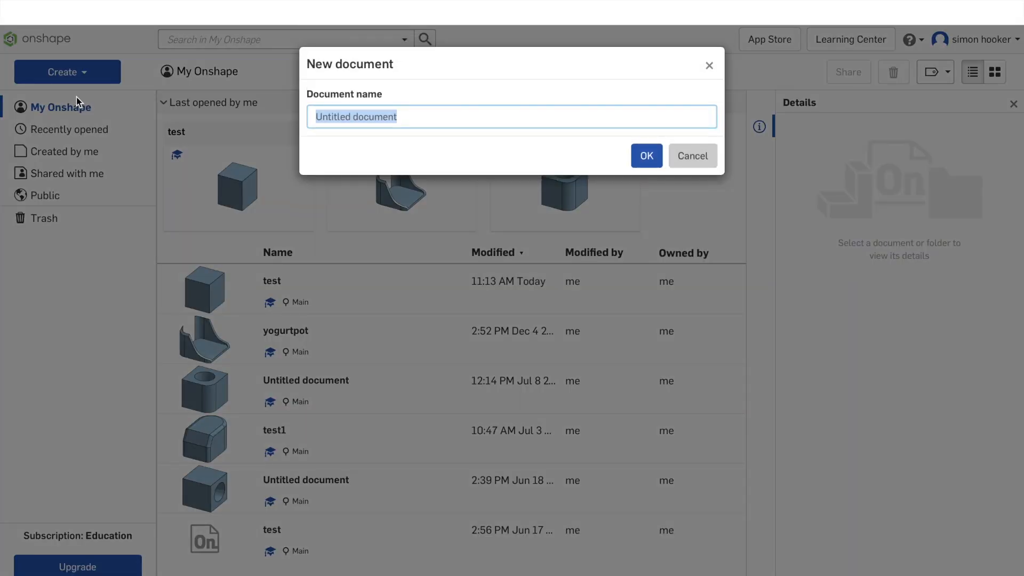
type("C")
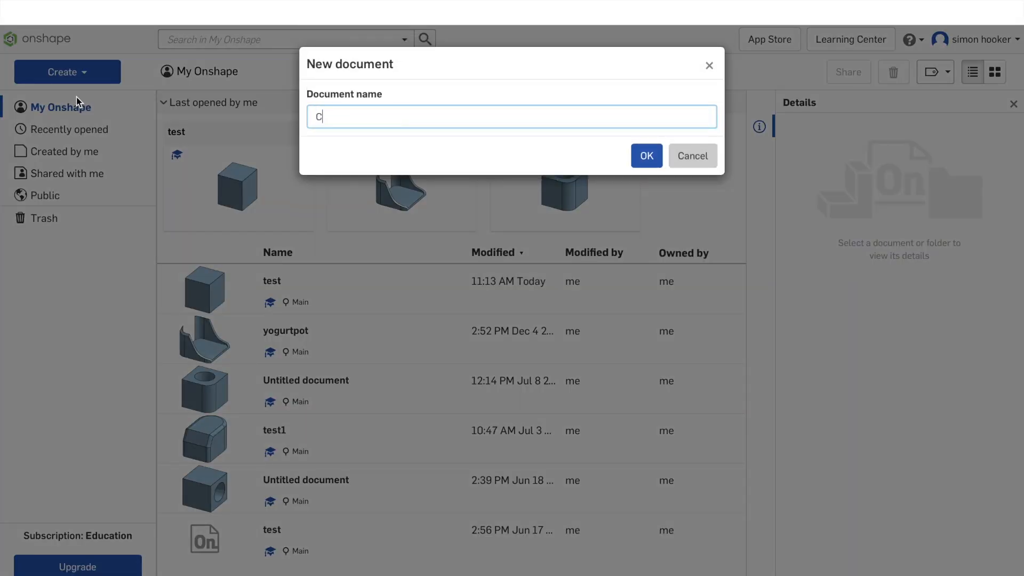
type("ontainer")
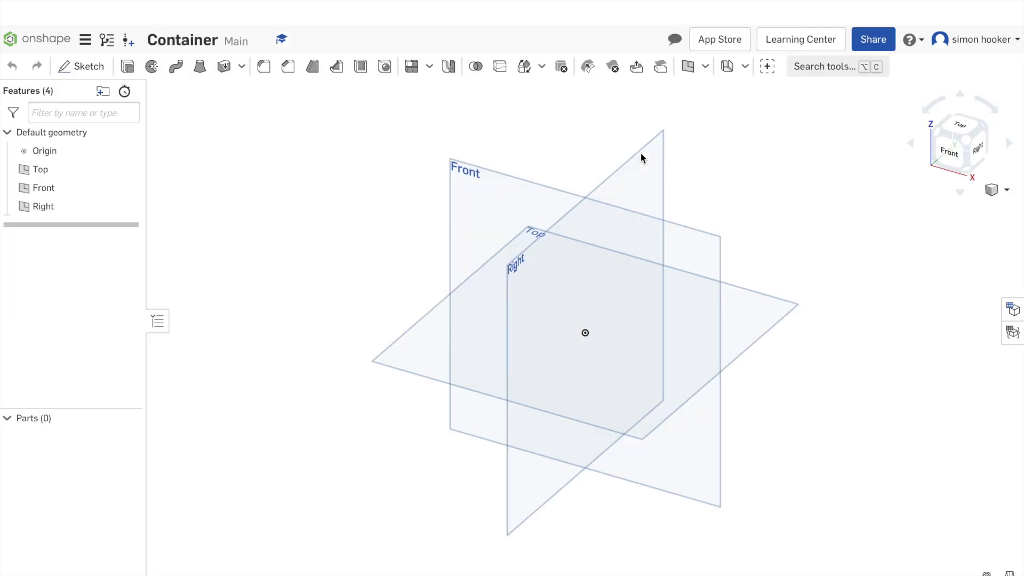
mouse_move(523, 141)
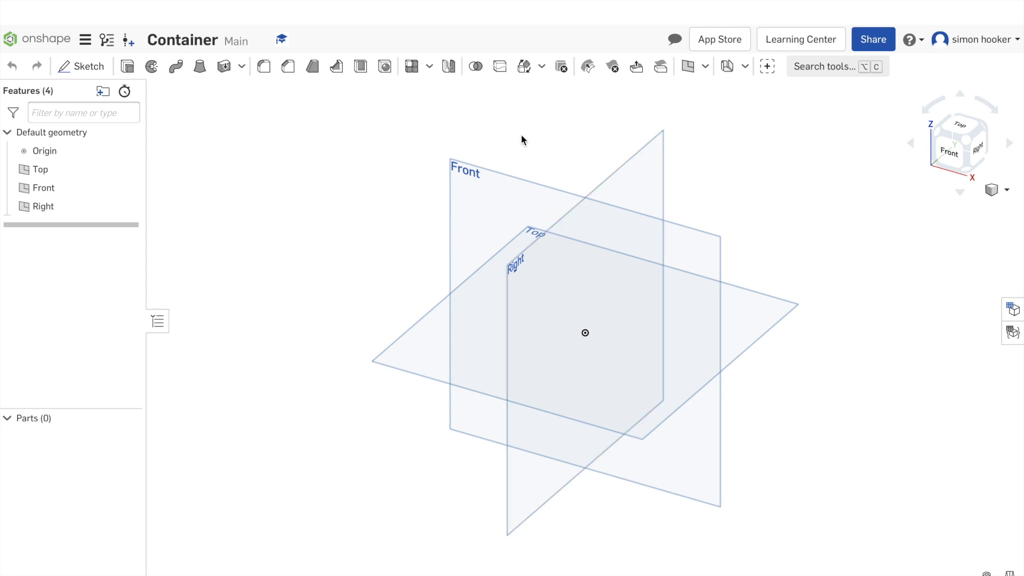
mouse_move(384, 216)
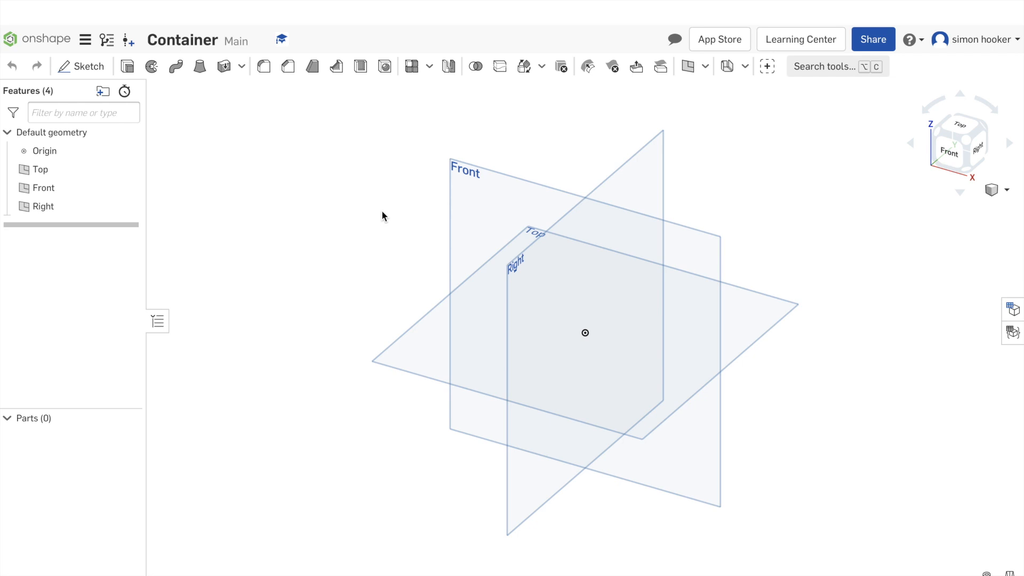
mouse_move(91, 72)
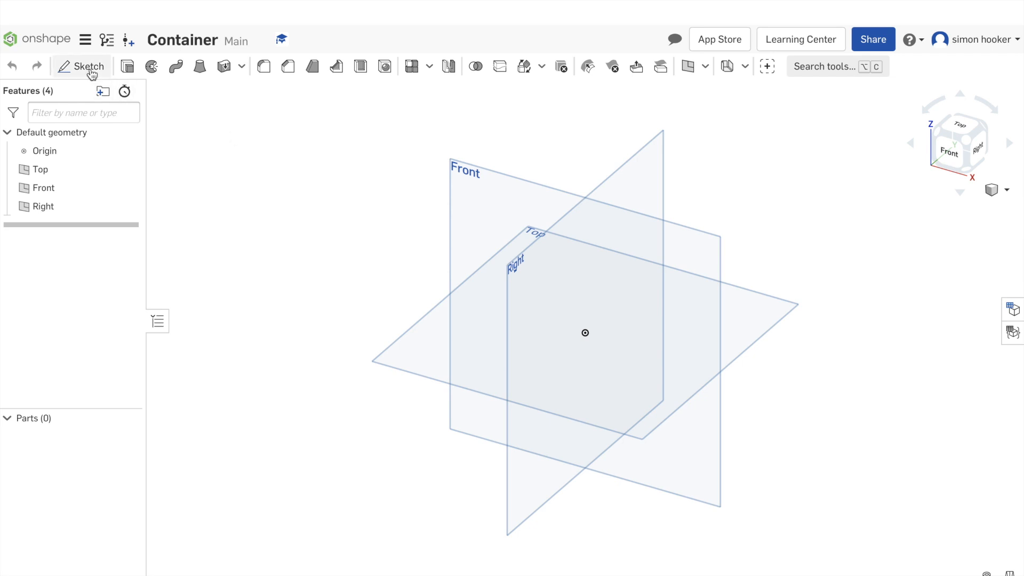
- Sketch a centre-point rectangle on the Top plane from the origin, roughly 114 by 60
left_click(81, 66)
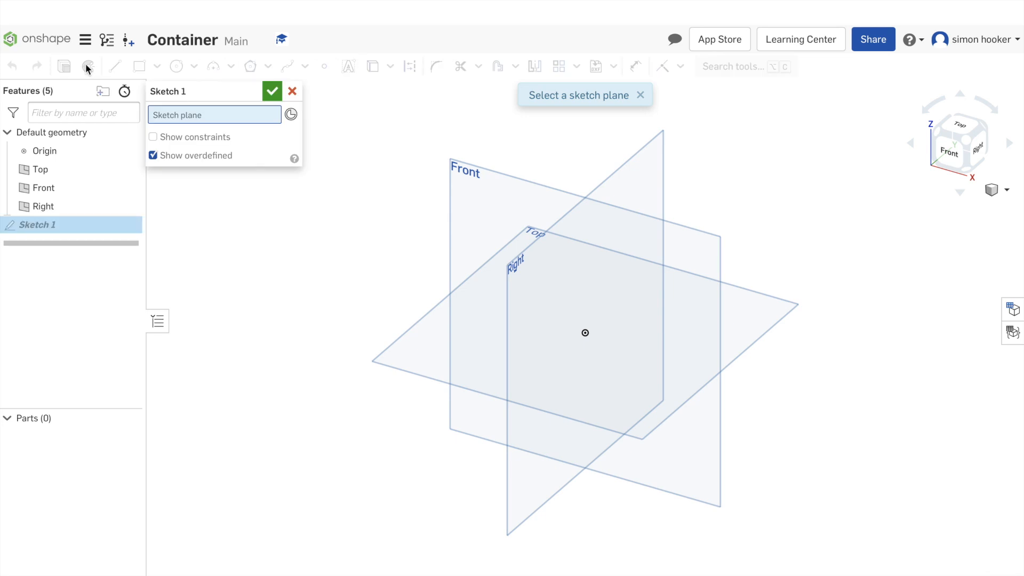
mouse_move(417, 329)
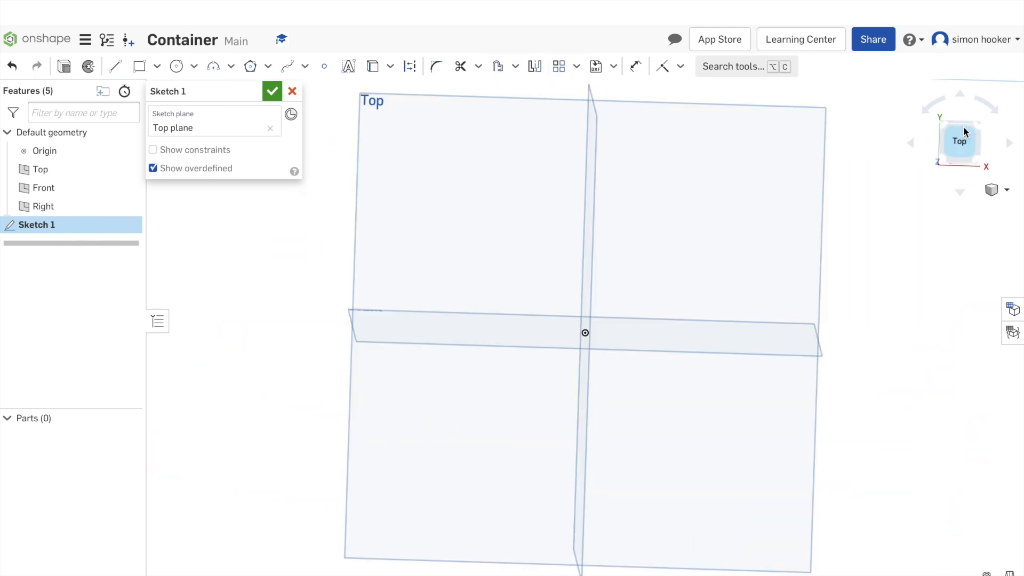
left_click(960, 142)
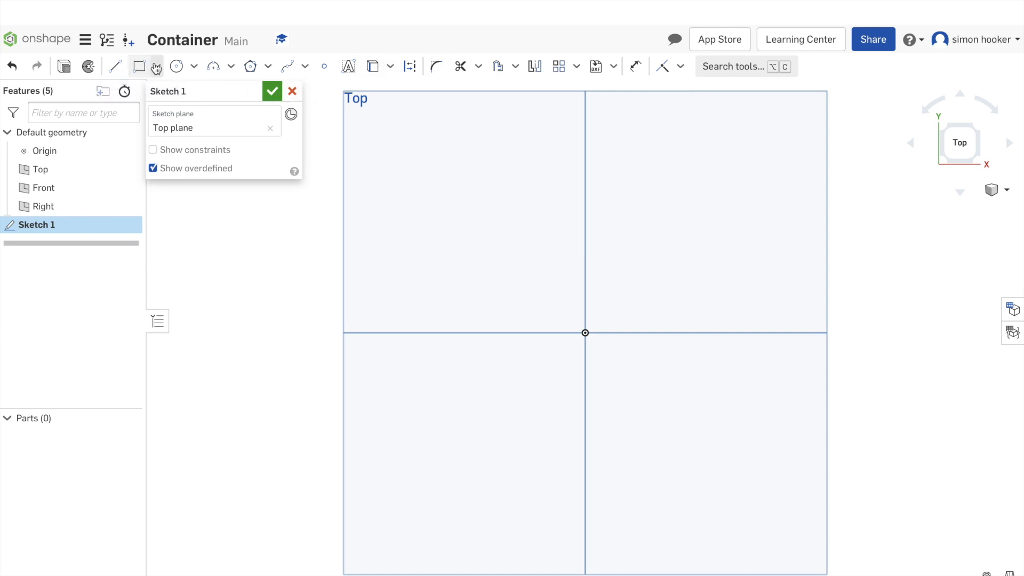
left_click(156, 67)
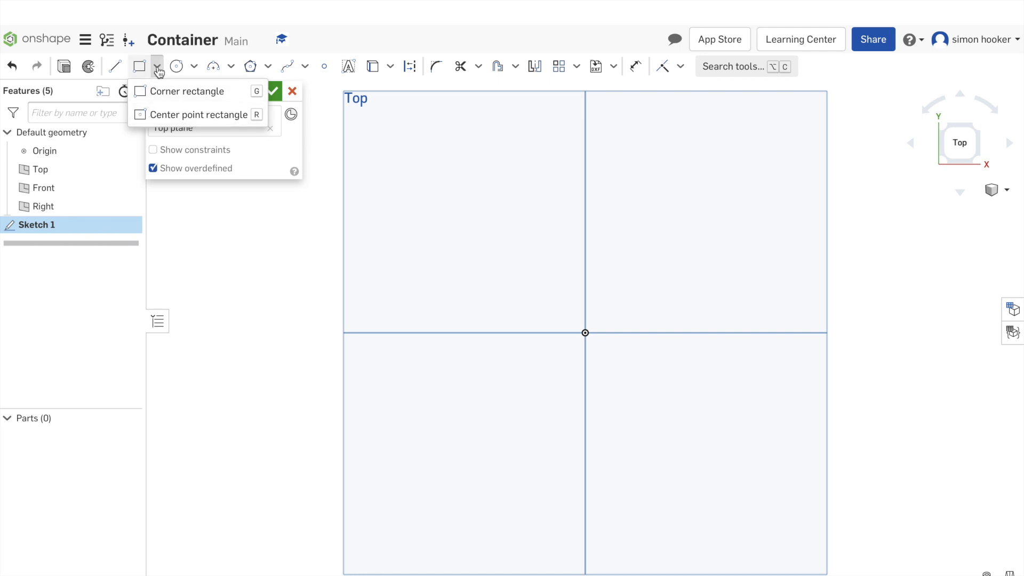
mouse_move(159, 118)
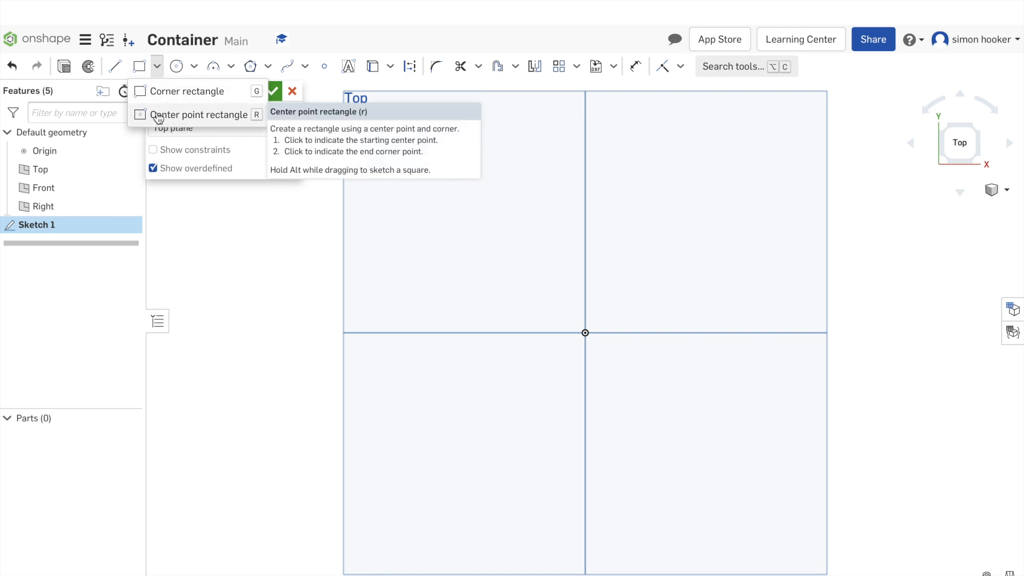
left_click(160, 115)
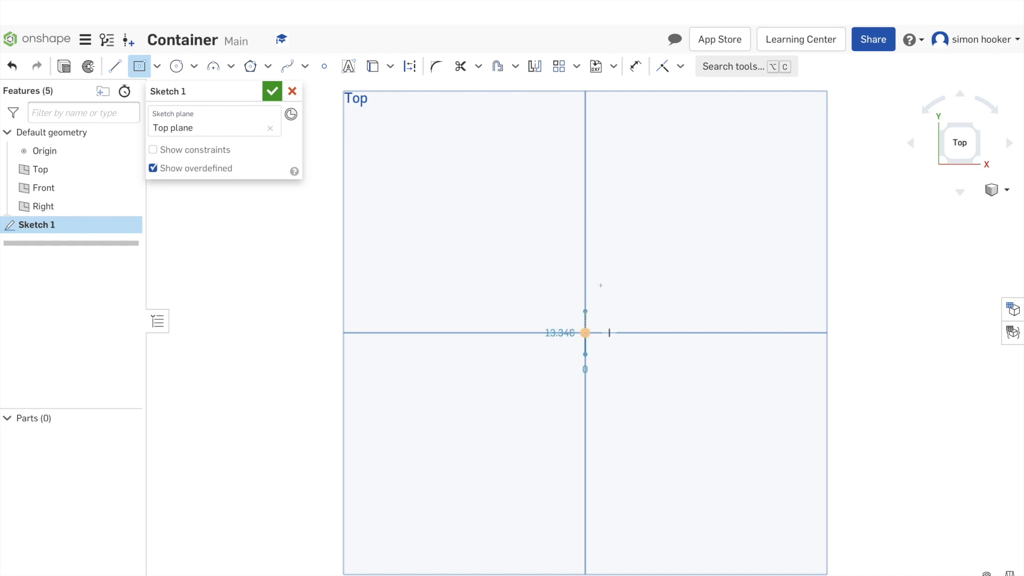
left_click_drag(584, 333, 752, 244)
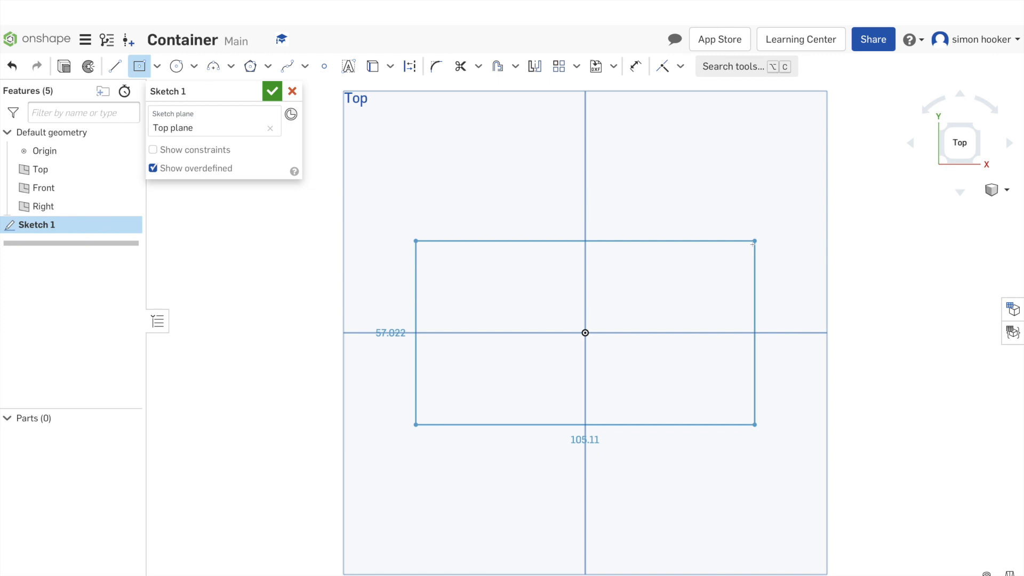
left_click_drag(755, 241, 768, 237)
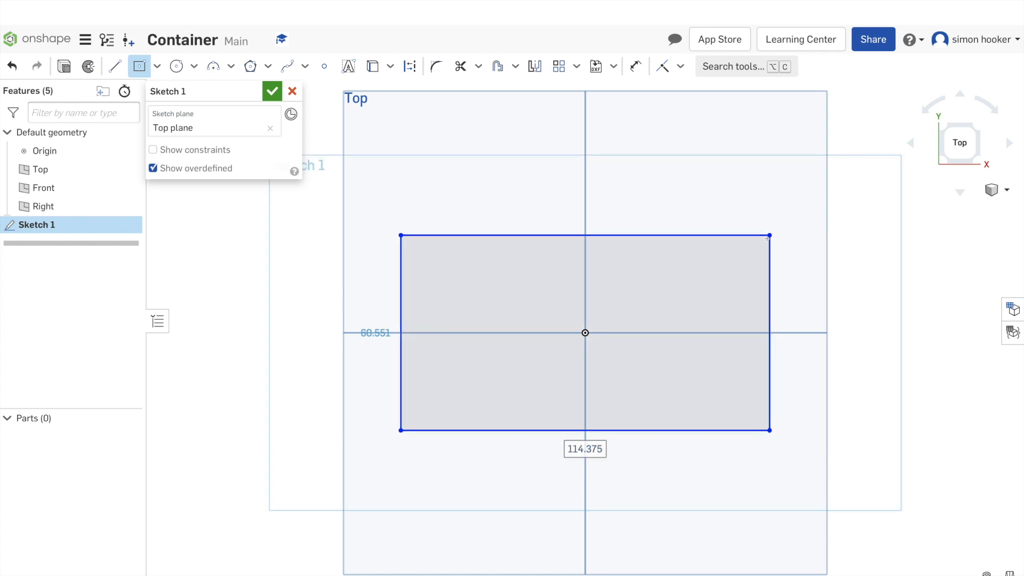
mouse_move(635, 66)
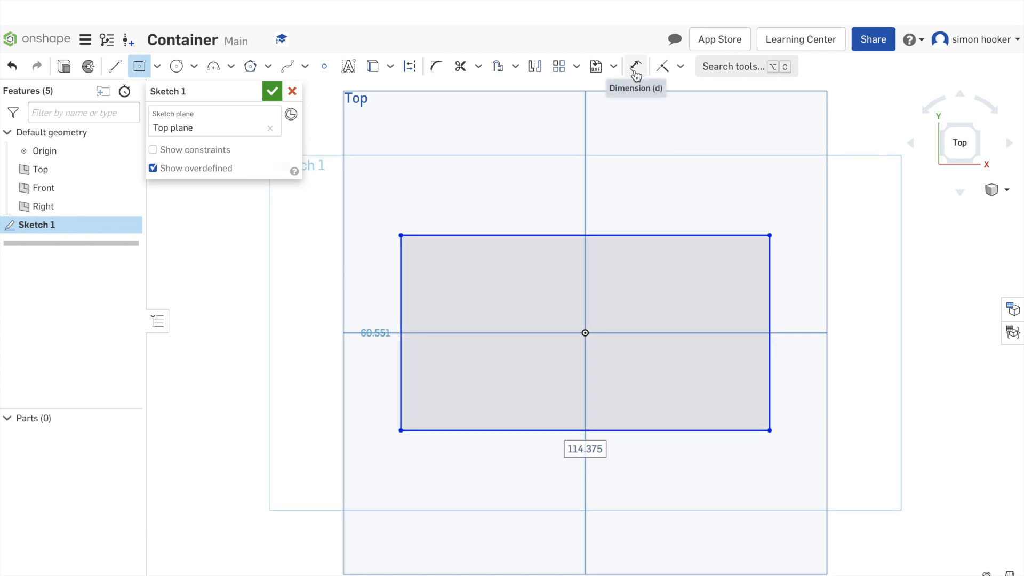
mouse_move(635, 66)
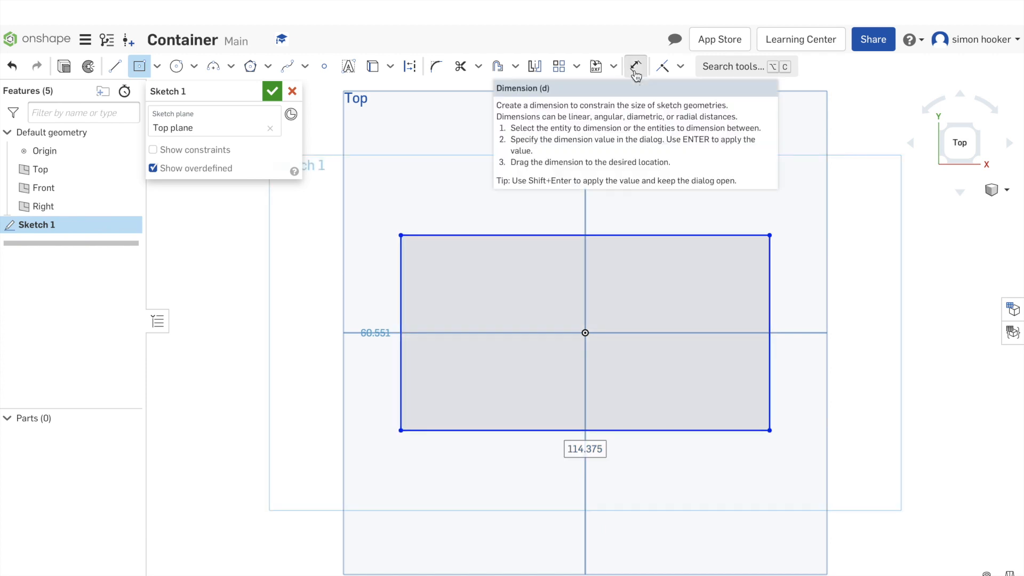
- Dimension the rectangle to 40 high and 80 wide and accept Sketch 1
left_click(634, 66)
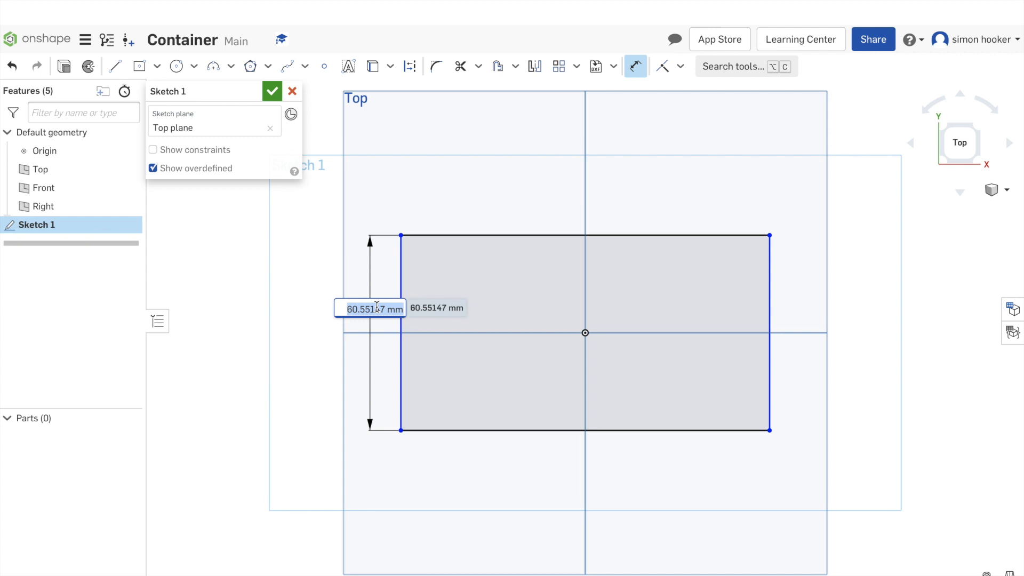
type("40")
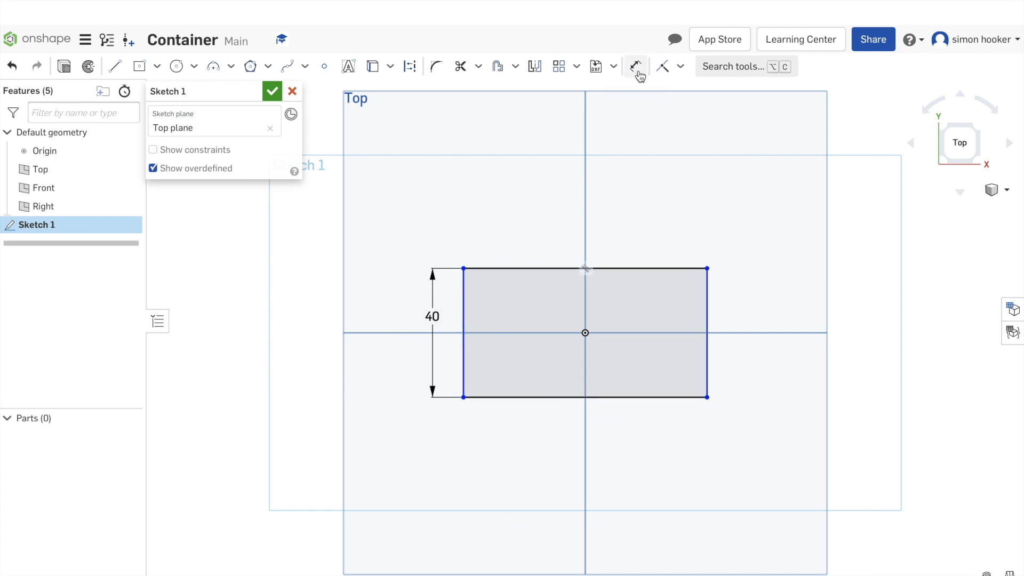
left_click(634, 66)
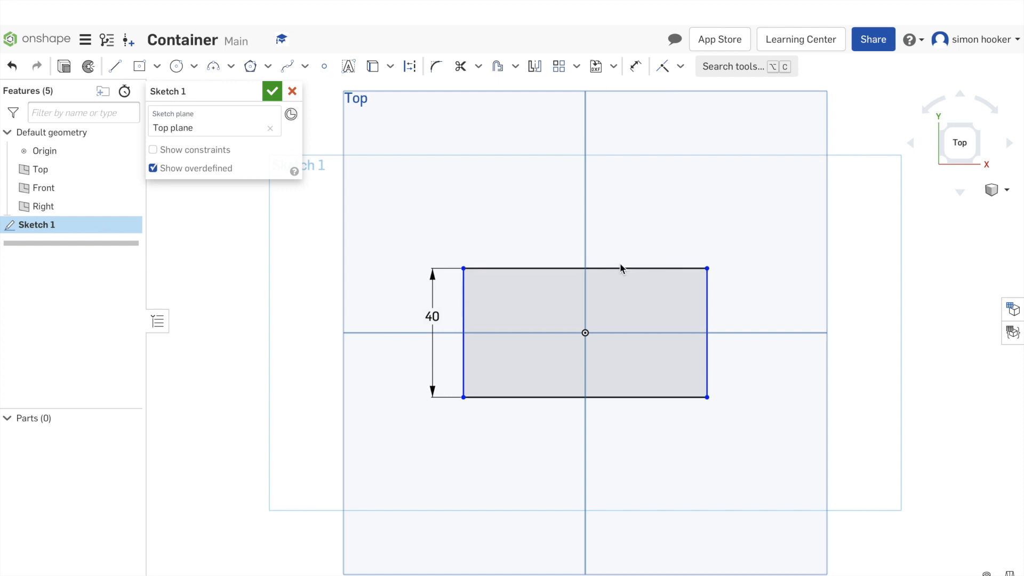
mouse_move(634, 66)
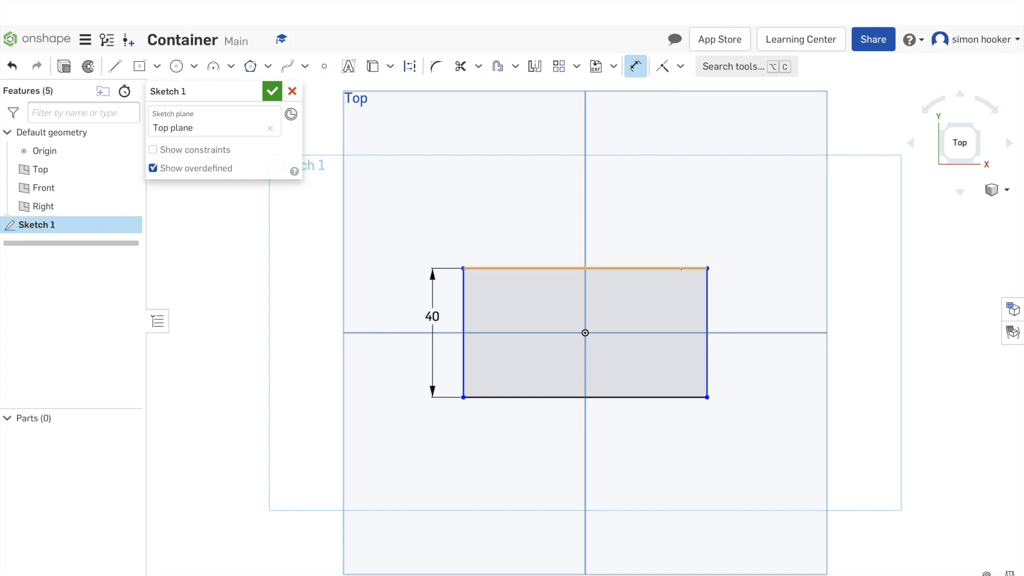
left_click(585, 268)
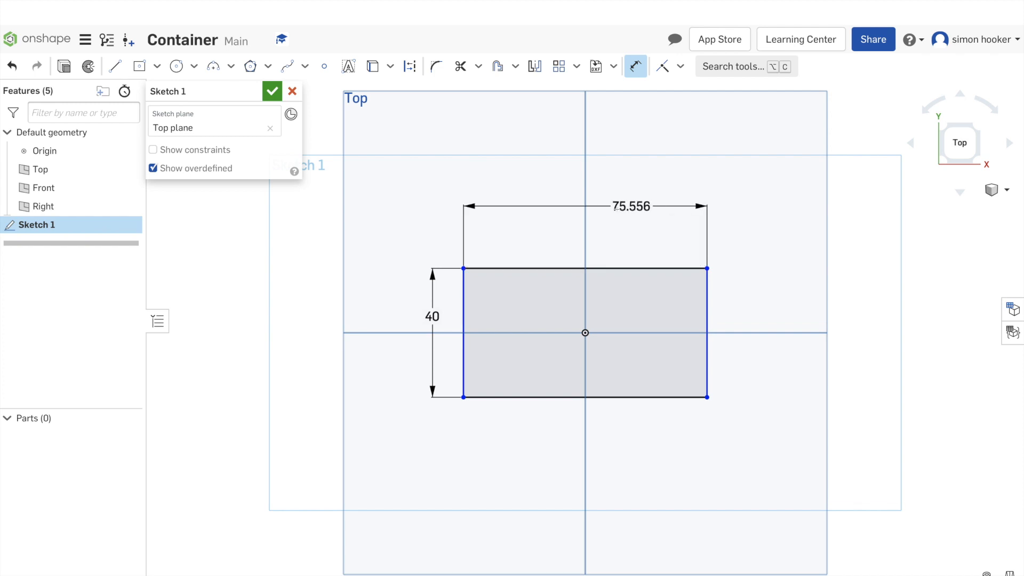
double_click(629, 206)
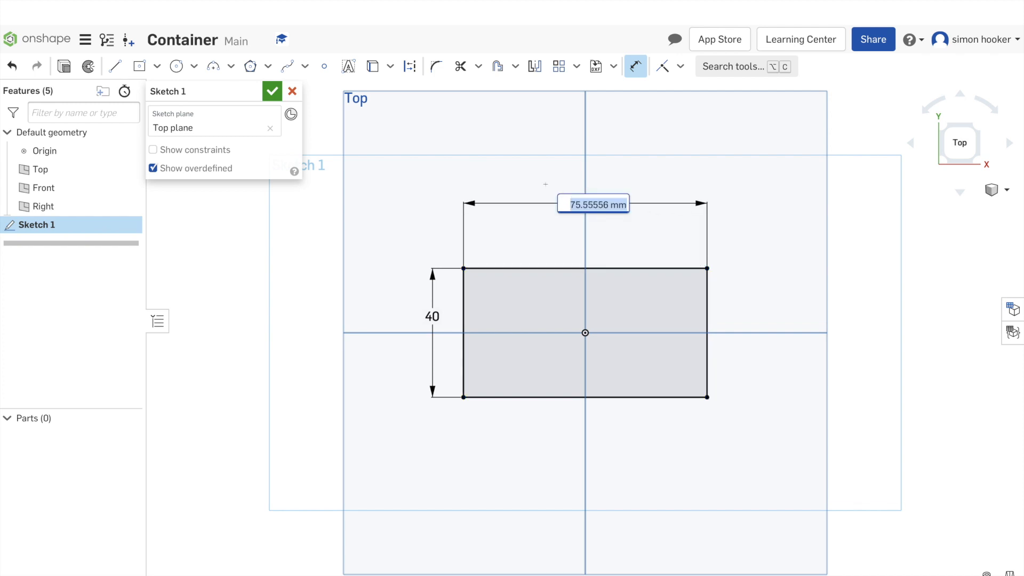
type("80")
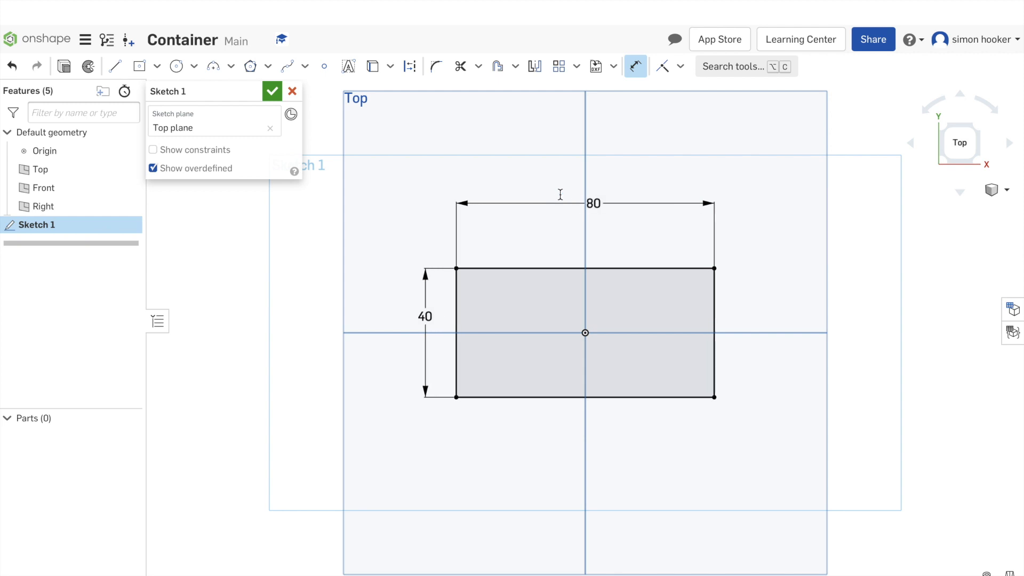
mouse_move(562, 235)
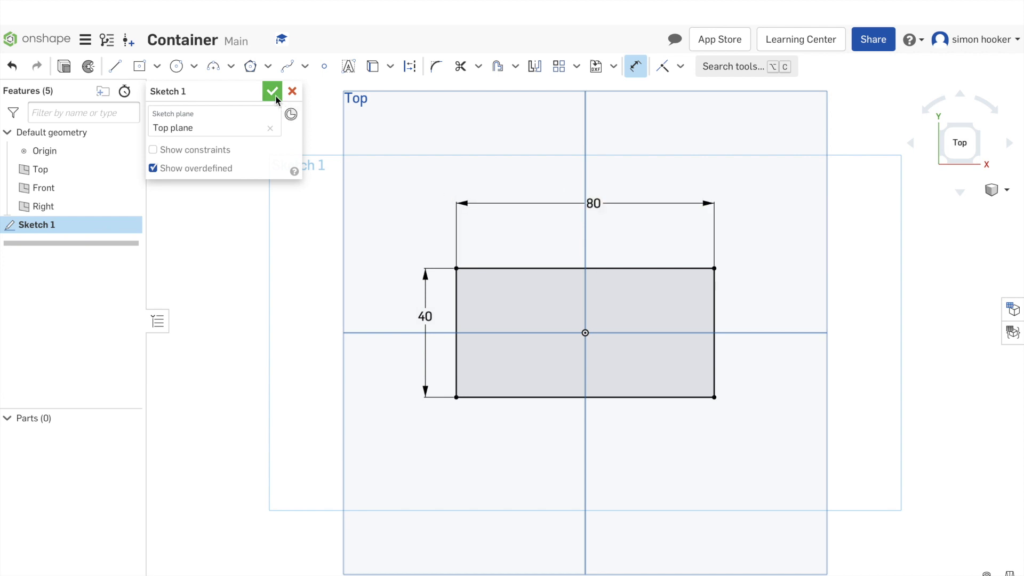
left_click(272, 92)
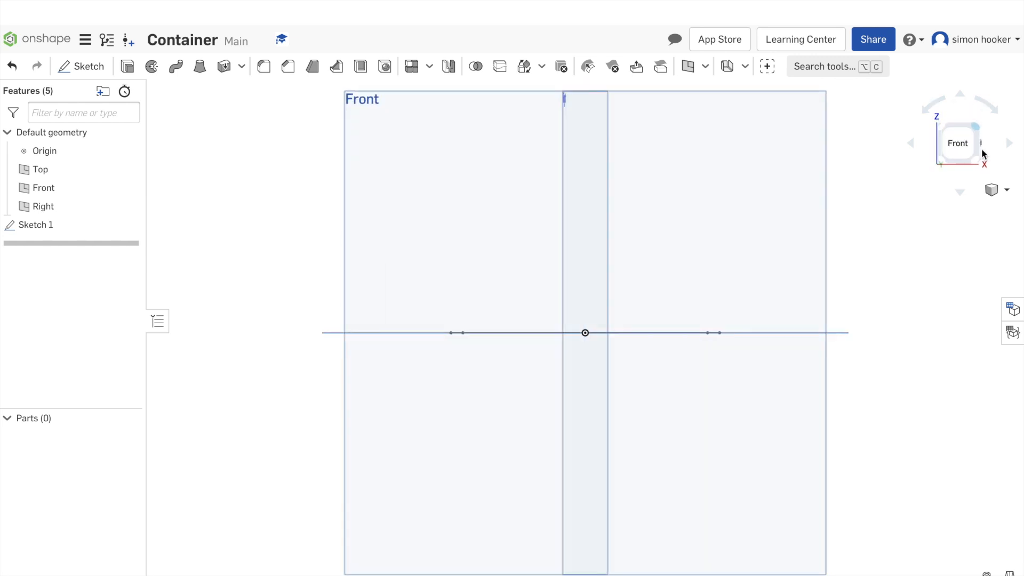
- Extrude the base rectangle into a solid box, giving Part 1
left_click(974, 138)
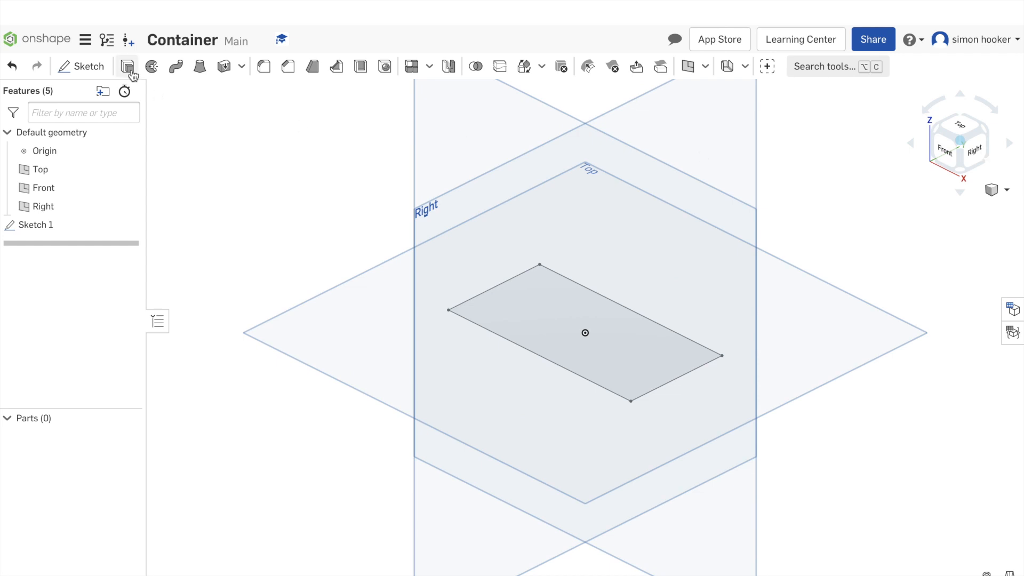
left_click(125, 66)
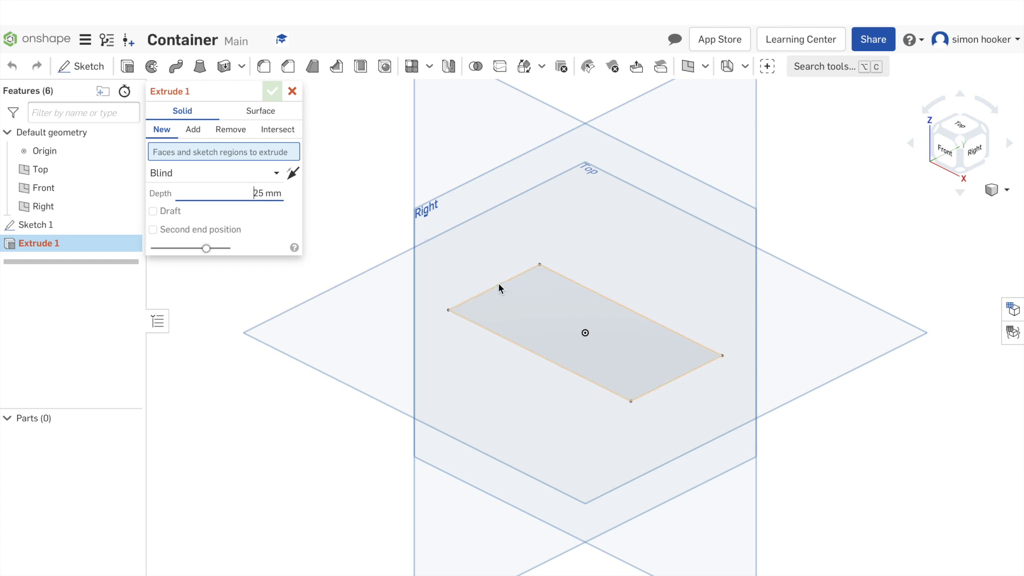
left_click(585, 333)
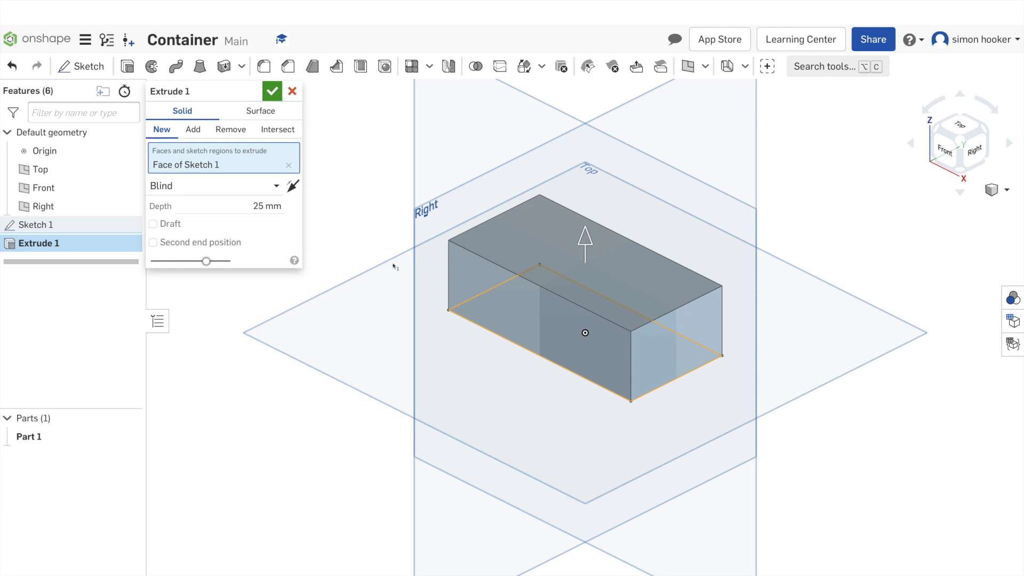
left_click(262, 206)
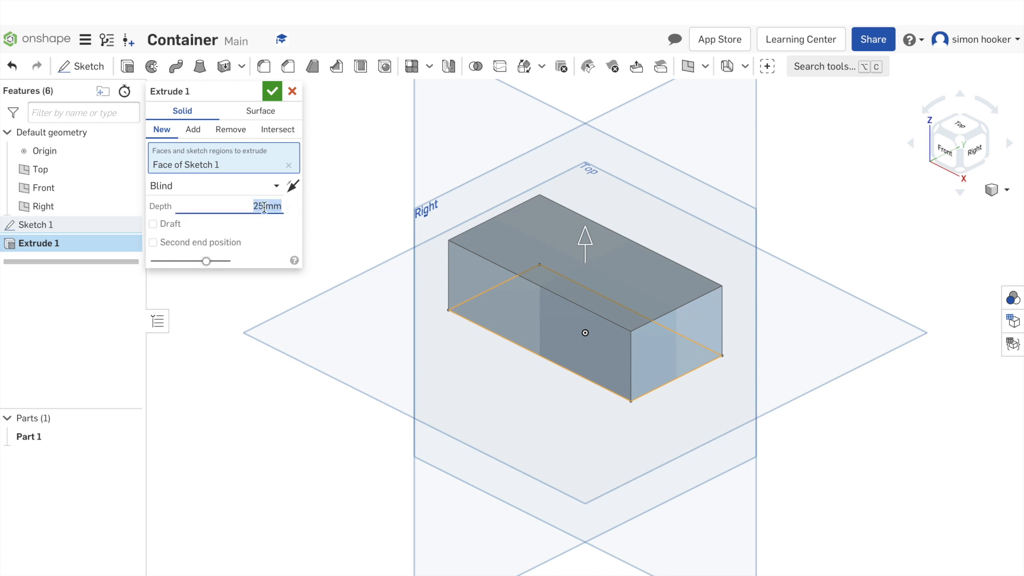
type("80")
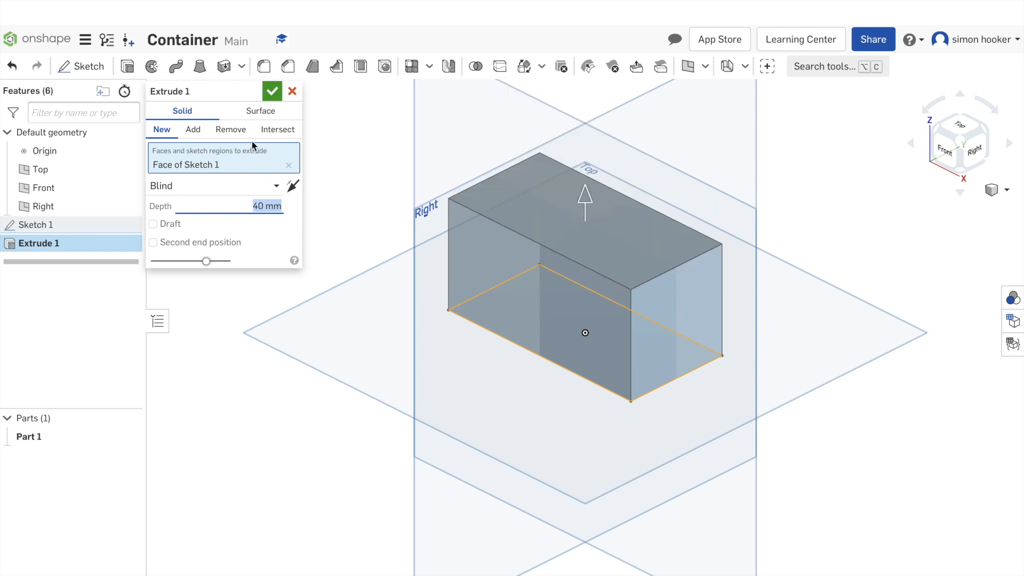
left_click(271, 91)
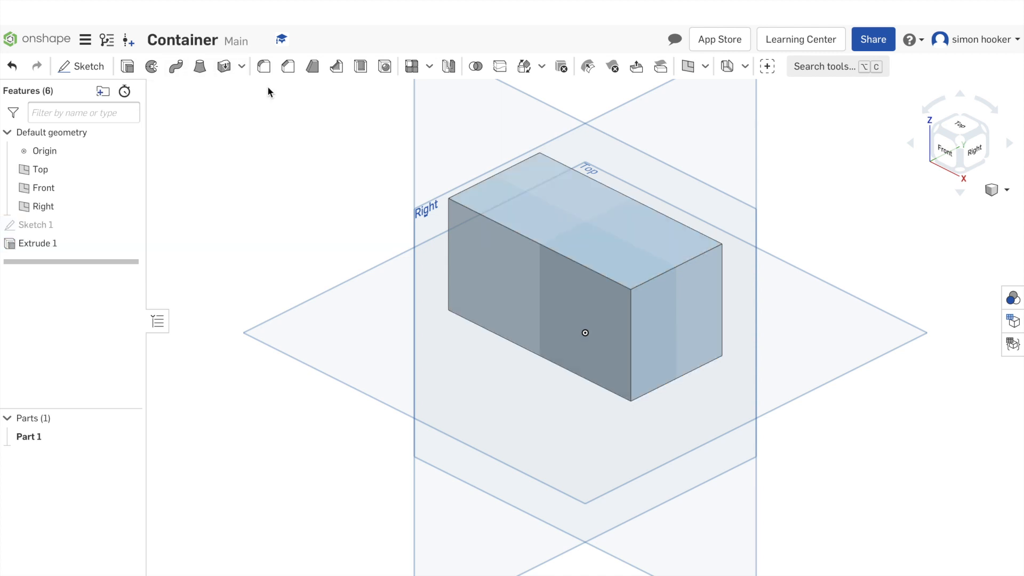
mouse_move(272, 153)
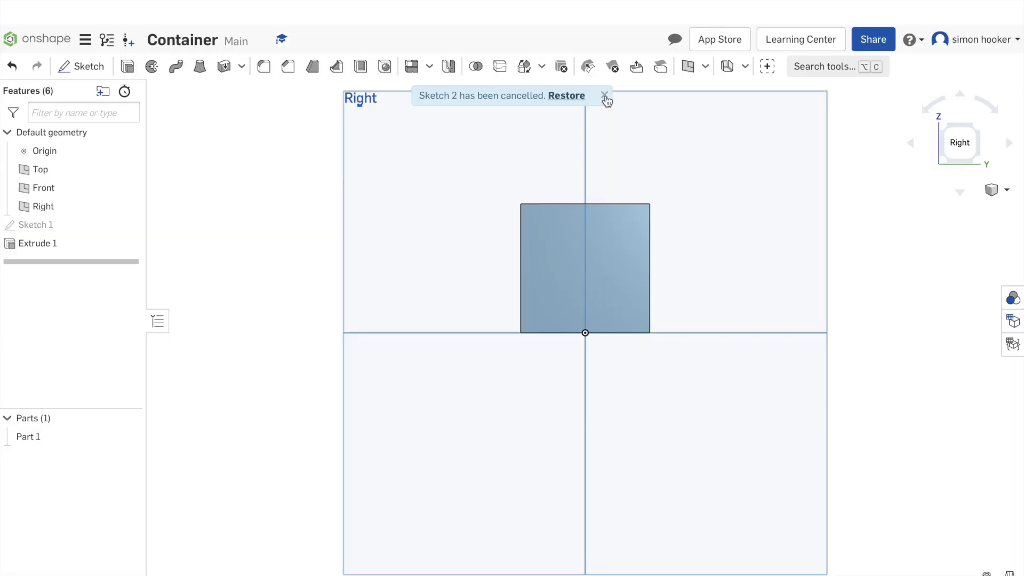
- Sketch a corner-rectangle square on the box's end face and dimension its 3 mm gap from the top edge
left_click(603, 96)
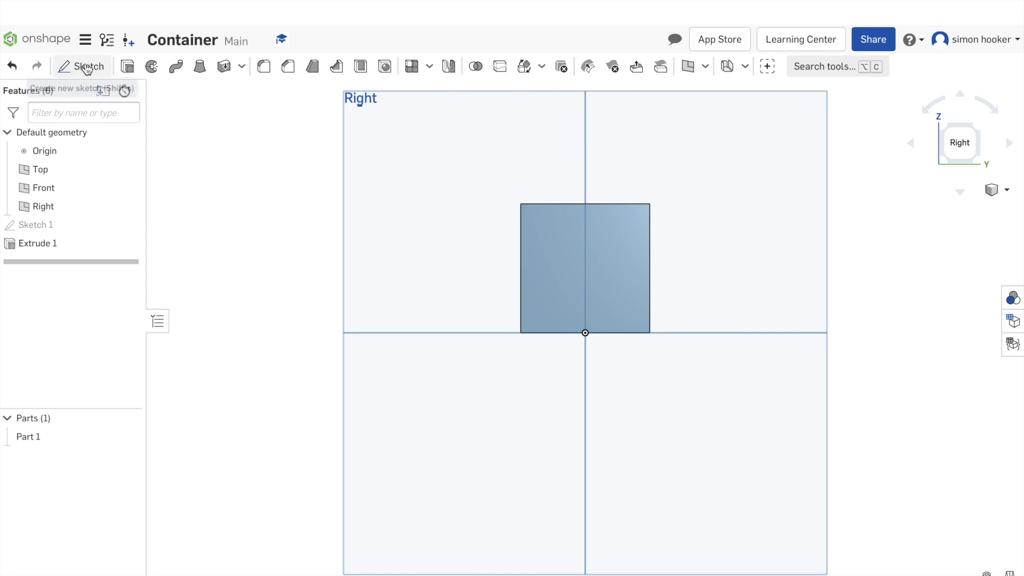
left_click(82, 66)
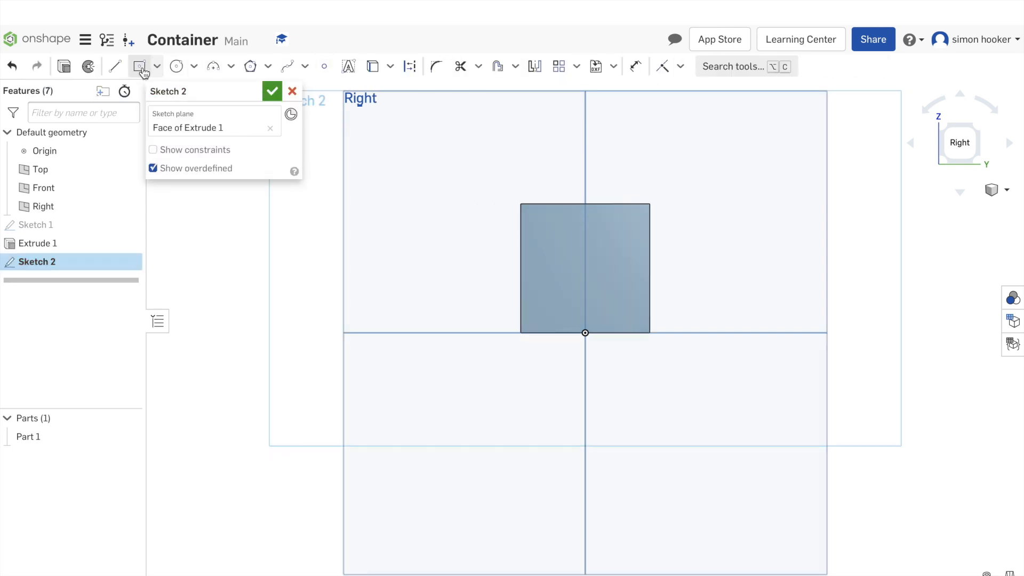
left_click(156, 66)
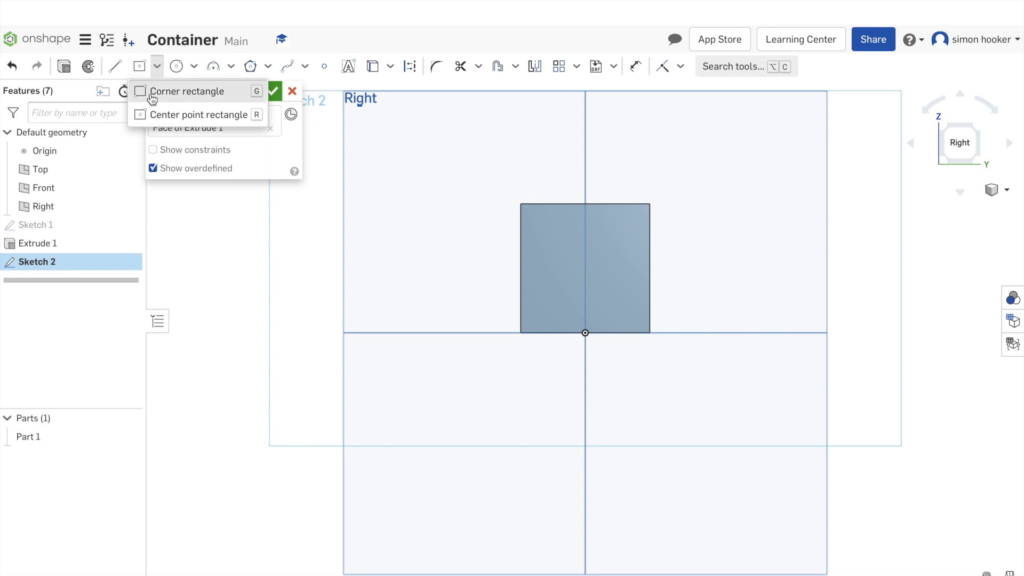
left_click(186, 92)
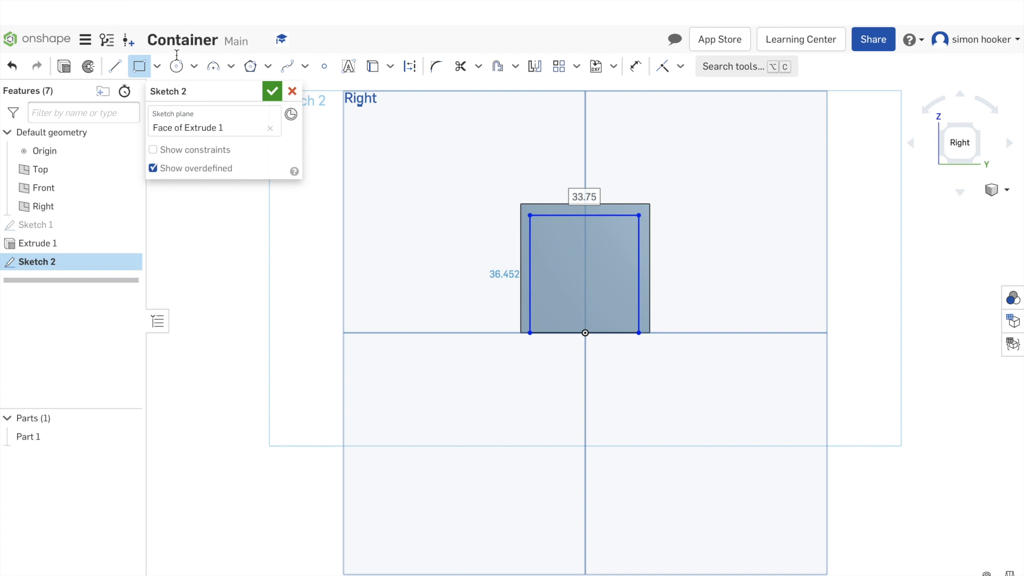
left_click(11, 66)
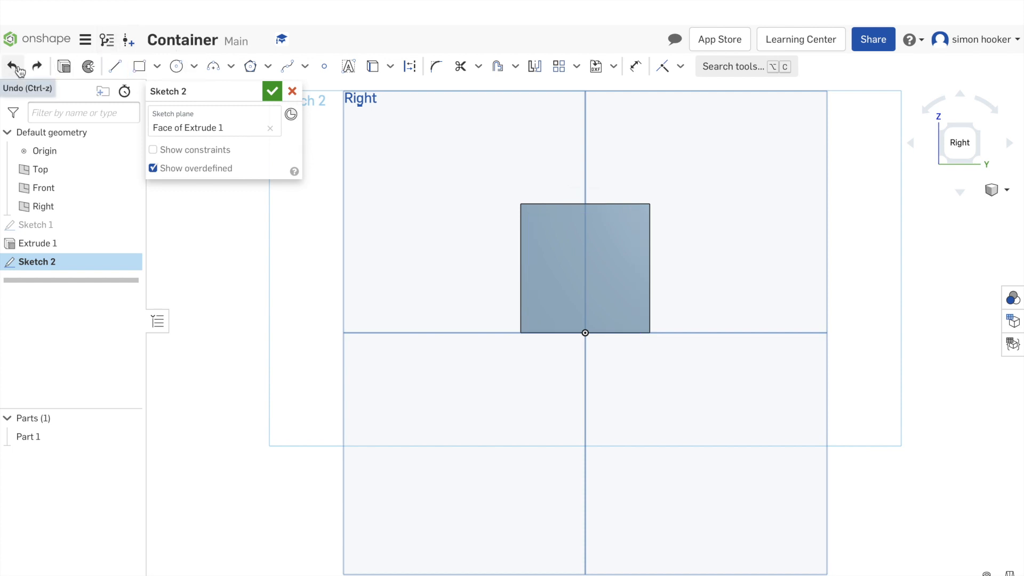
left_click(140, 66)
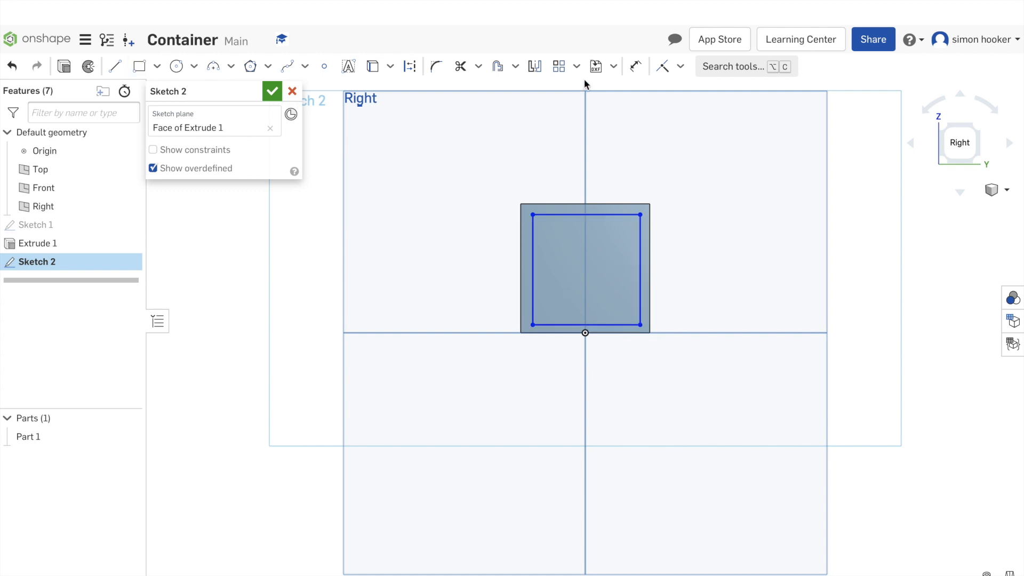
left_click(635, 67)
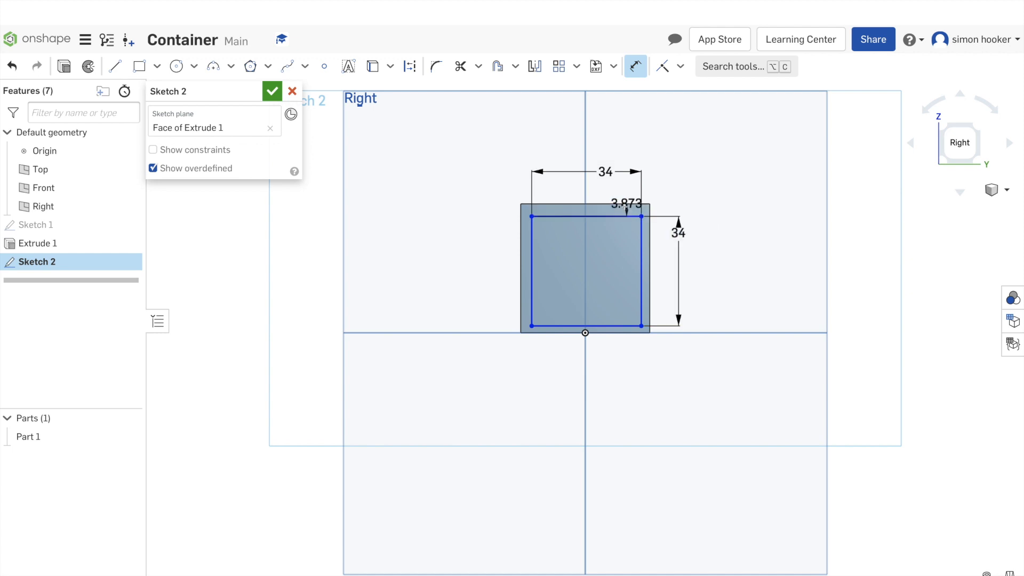
double_click(626, 204)
type("3")
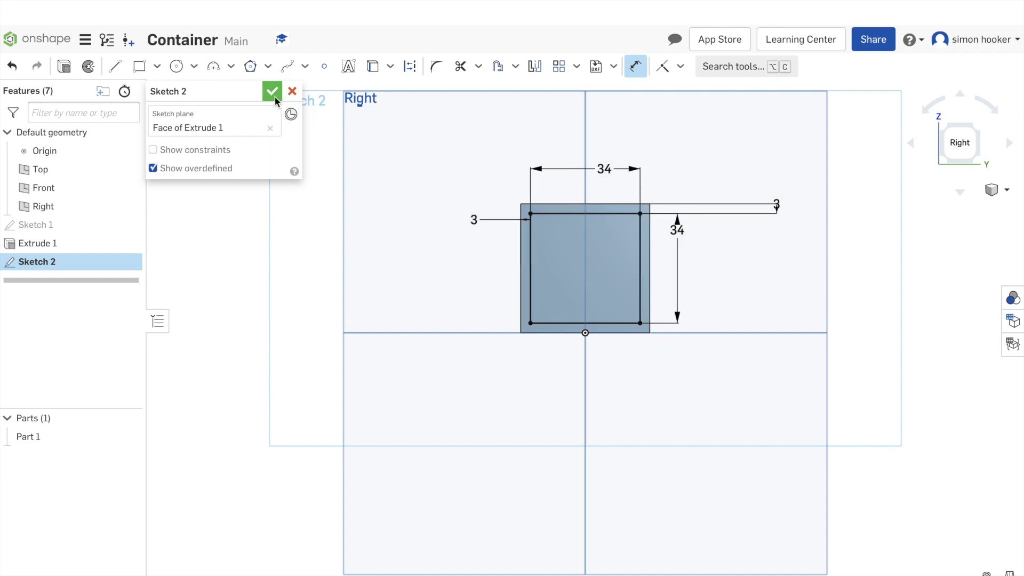
- Cut the end-face square 77 mm into the box with a Remove extrude, hollowing it
left_click(272, 92)
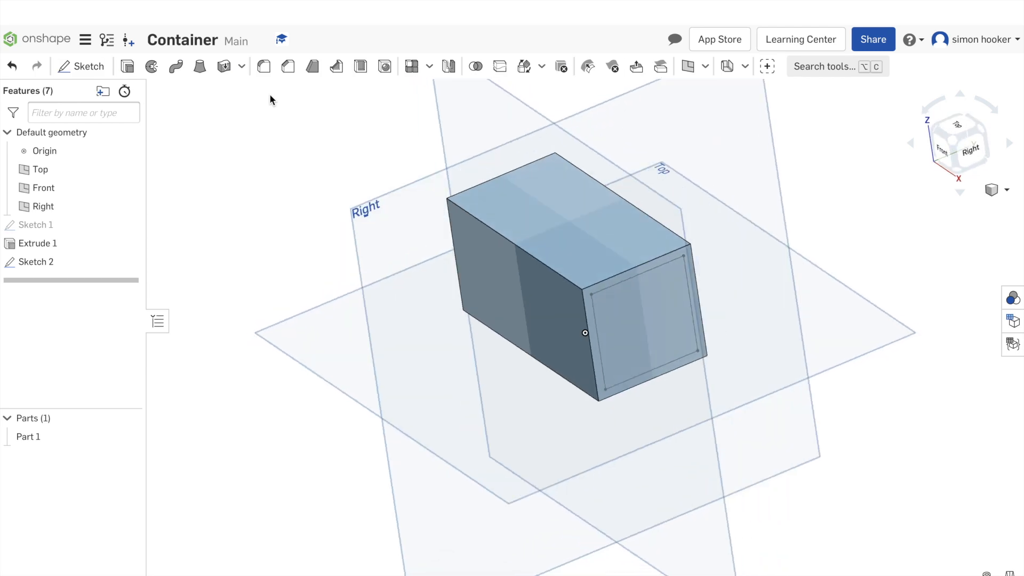
mouse_move(127, 66)
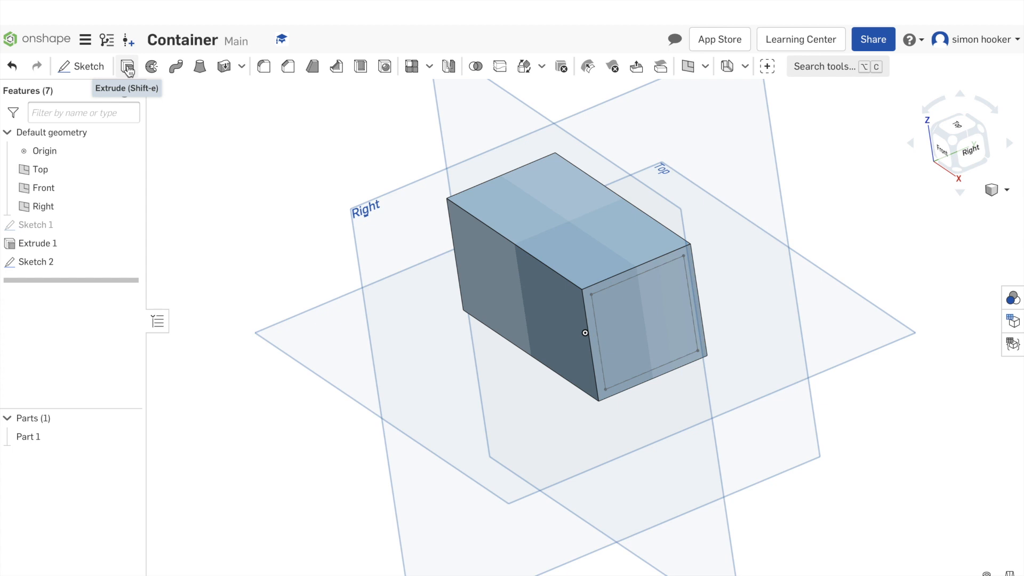
left_click(126, 67)
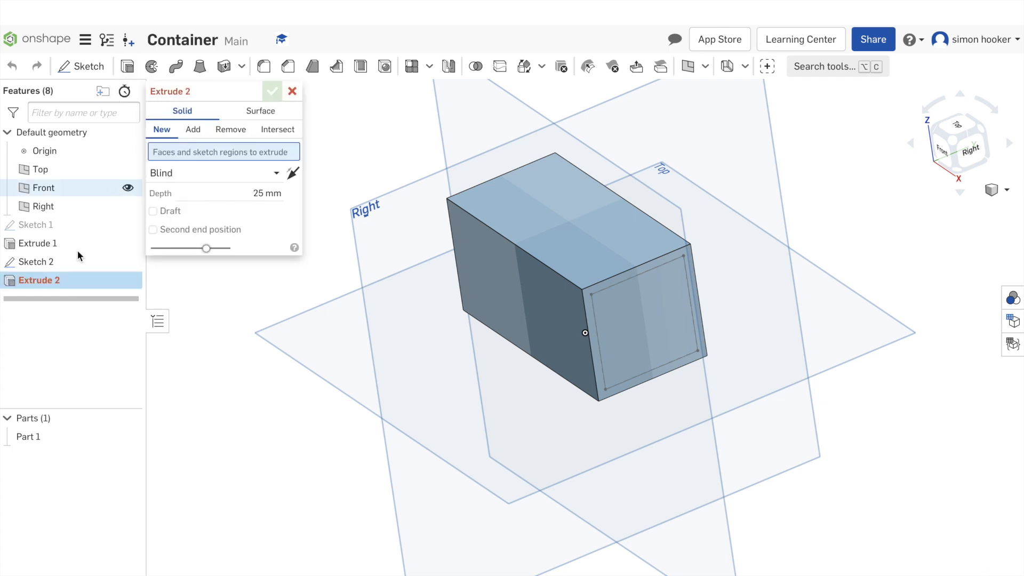
mouse_move(47, 262)
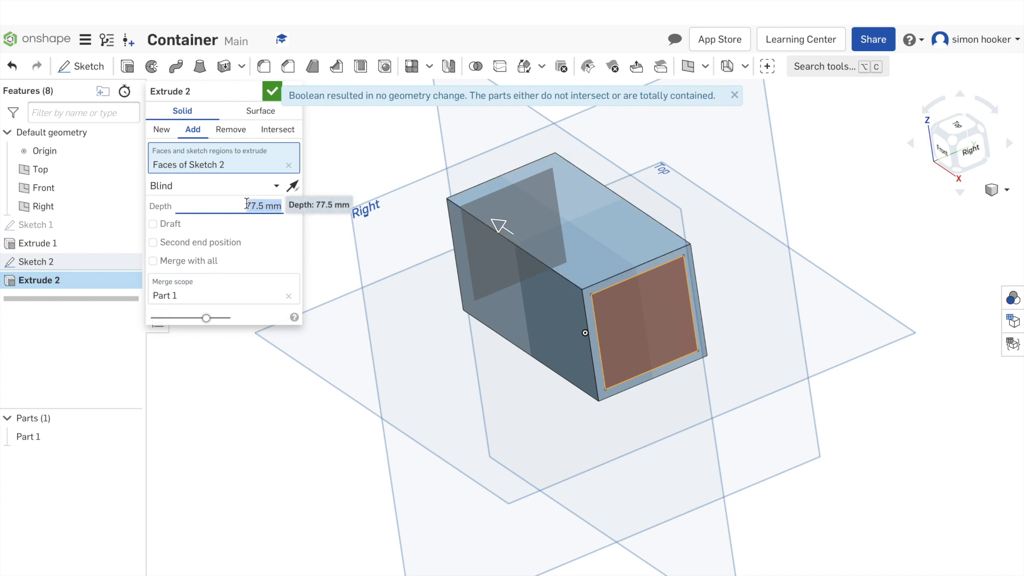
type("8")
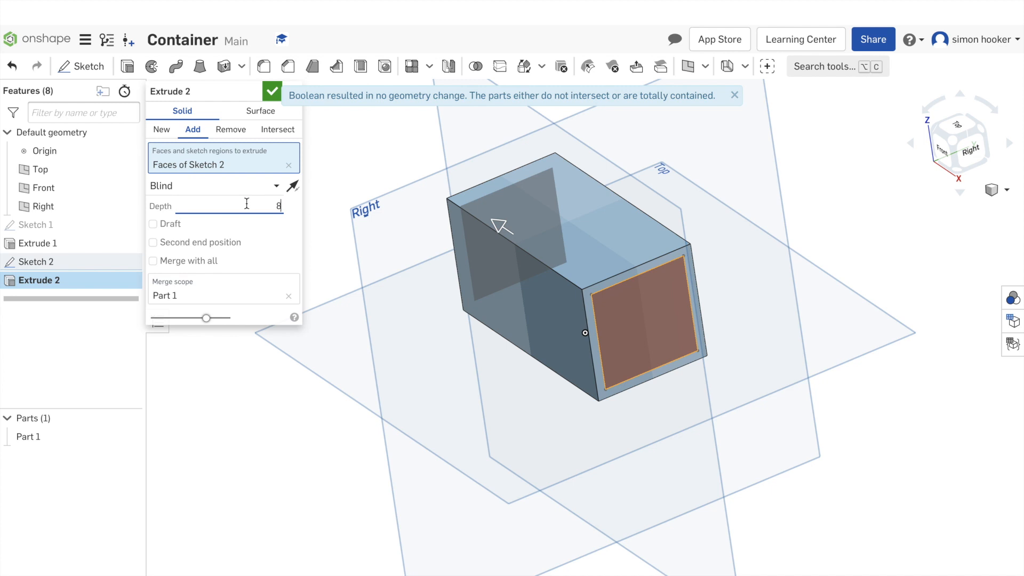
type("77")
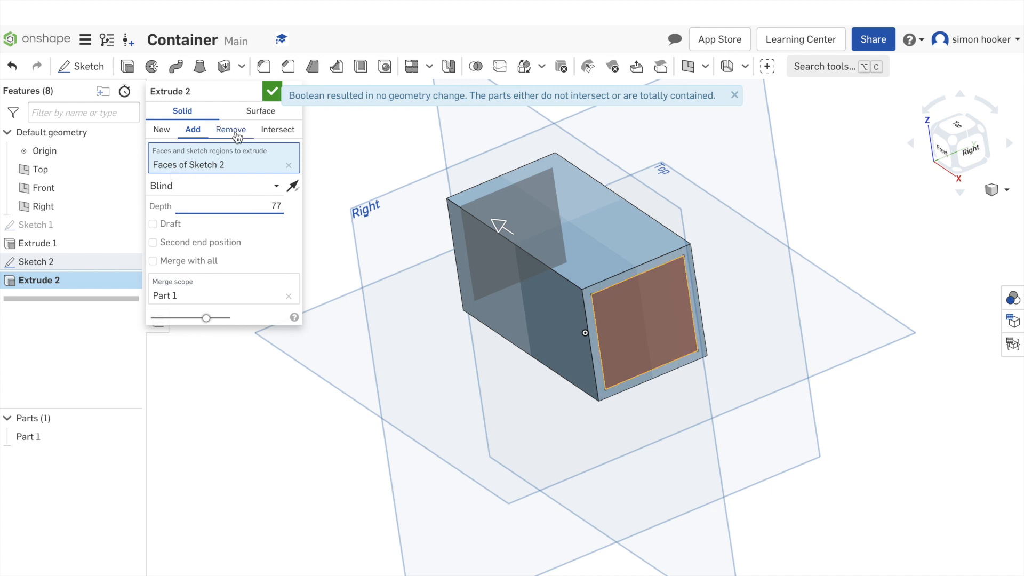
left_click(231, 129)
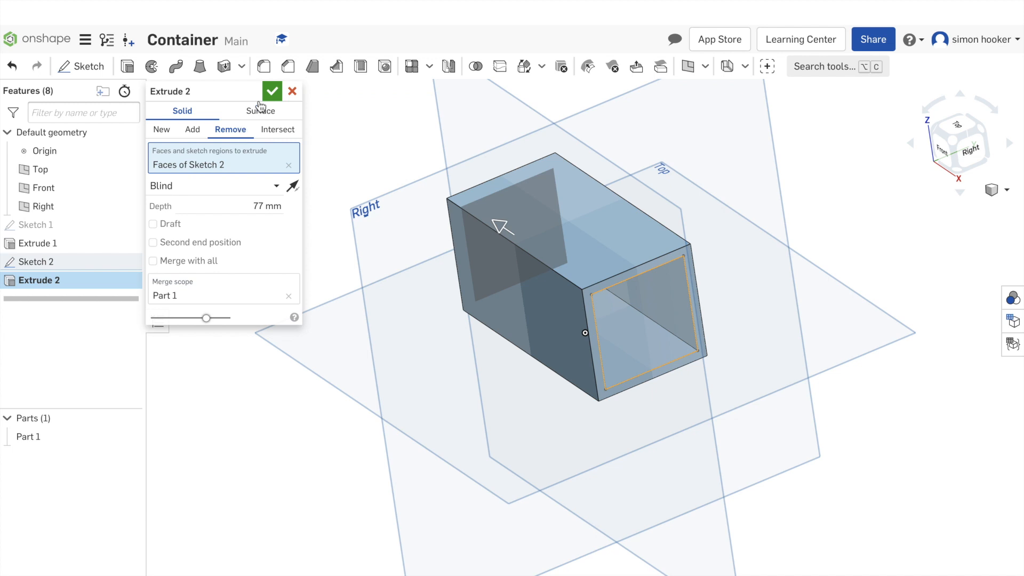
left_click(272, 91)
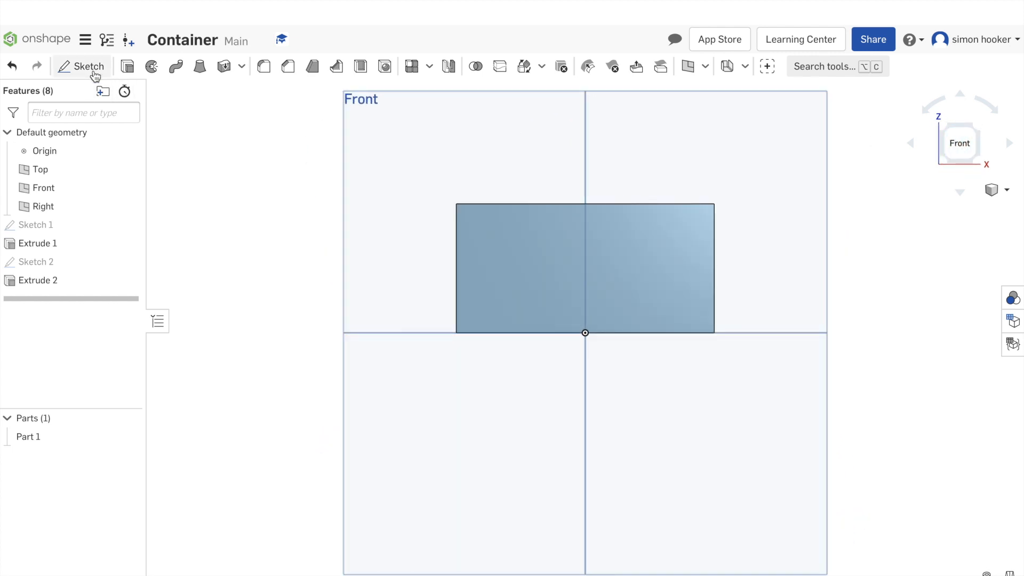
- Sketch a window rectangle on the front face dimensioned 50 wide, 20 tall, 5 below the top
left_click(81, 67)
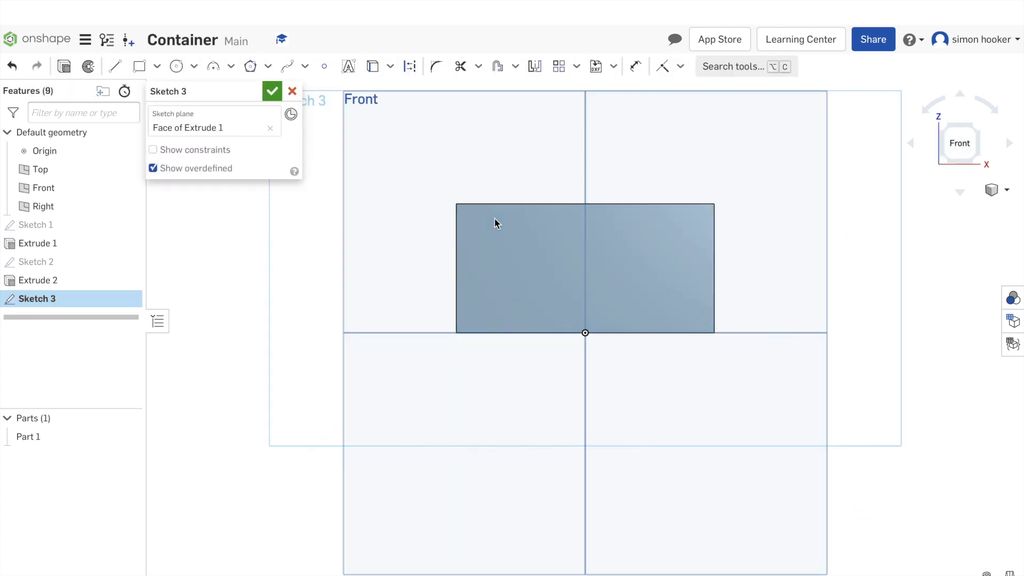
left_click(156, 66)
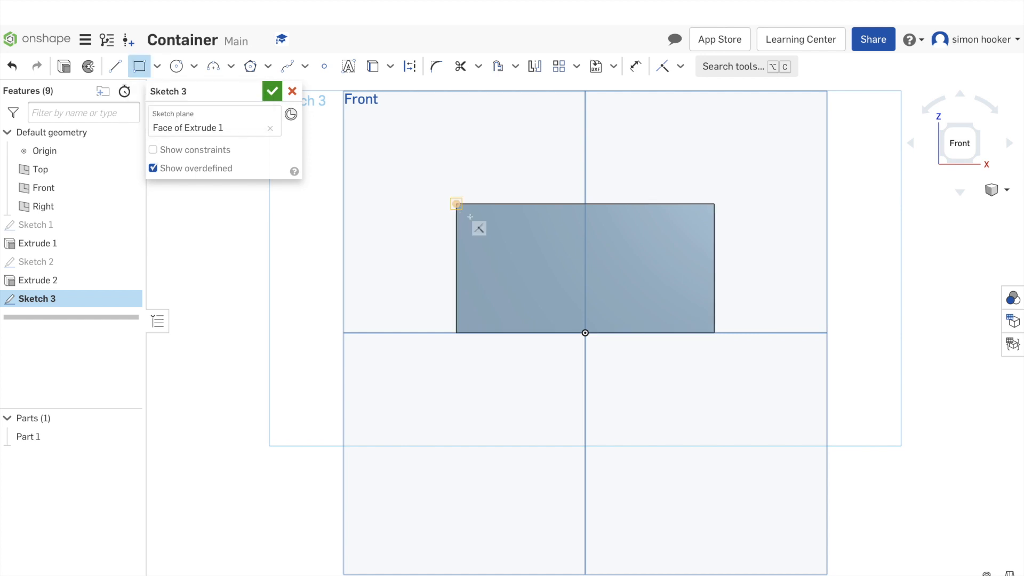
left_click_drag(457, 204, 596, 295)
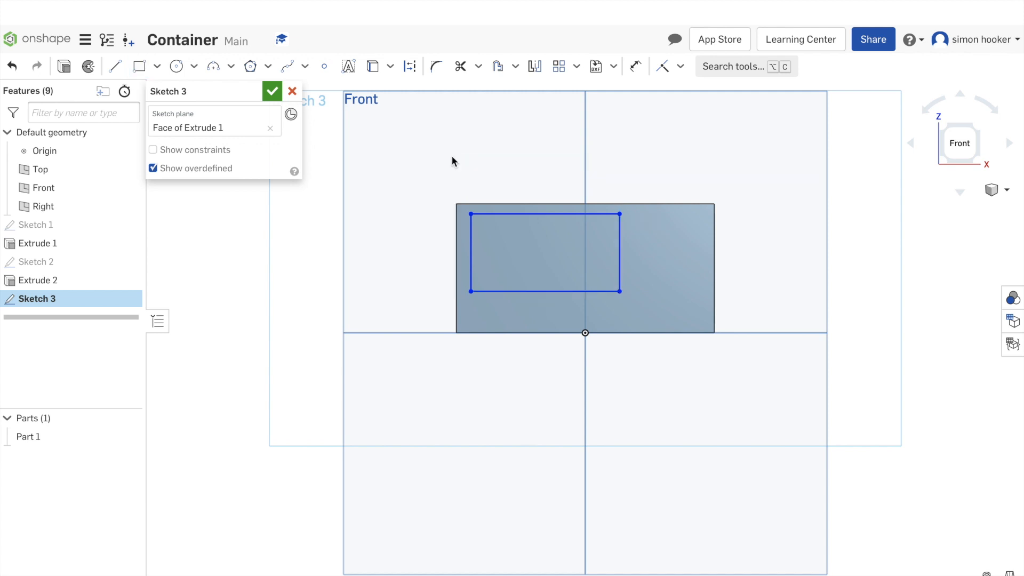
left_click(634, 66)
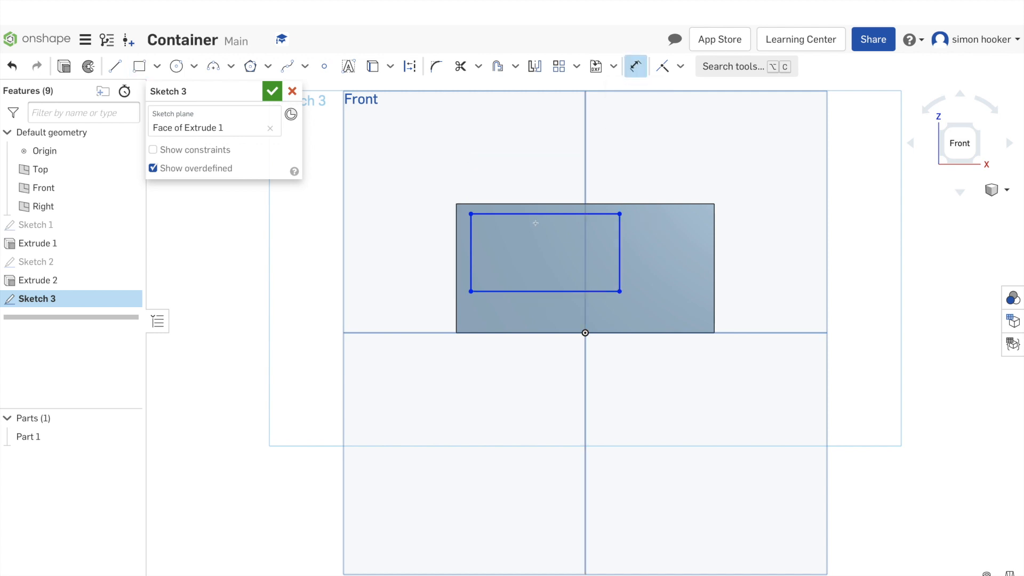
left_click(543, 213)
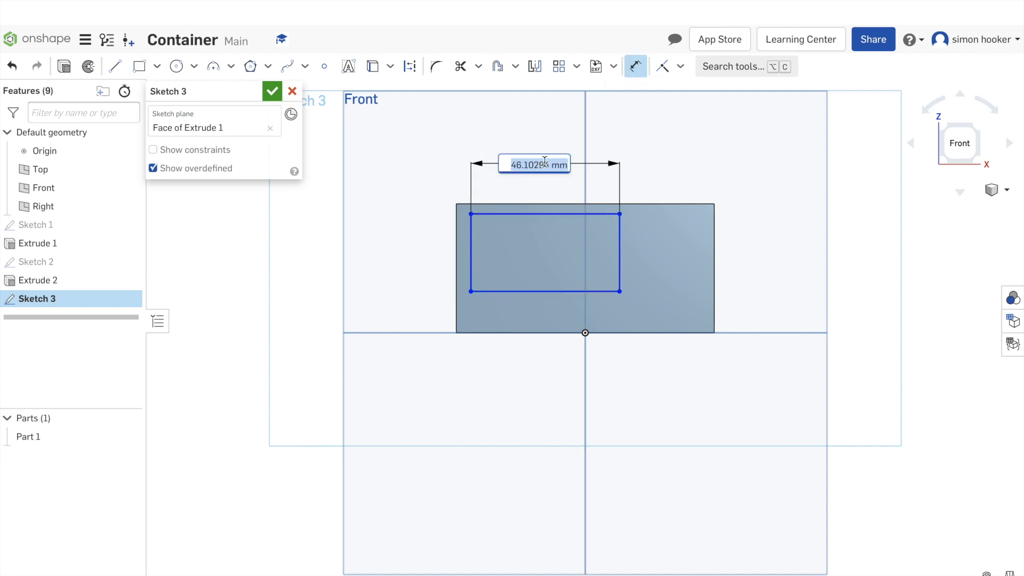
type("50")
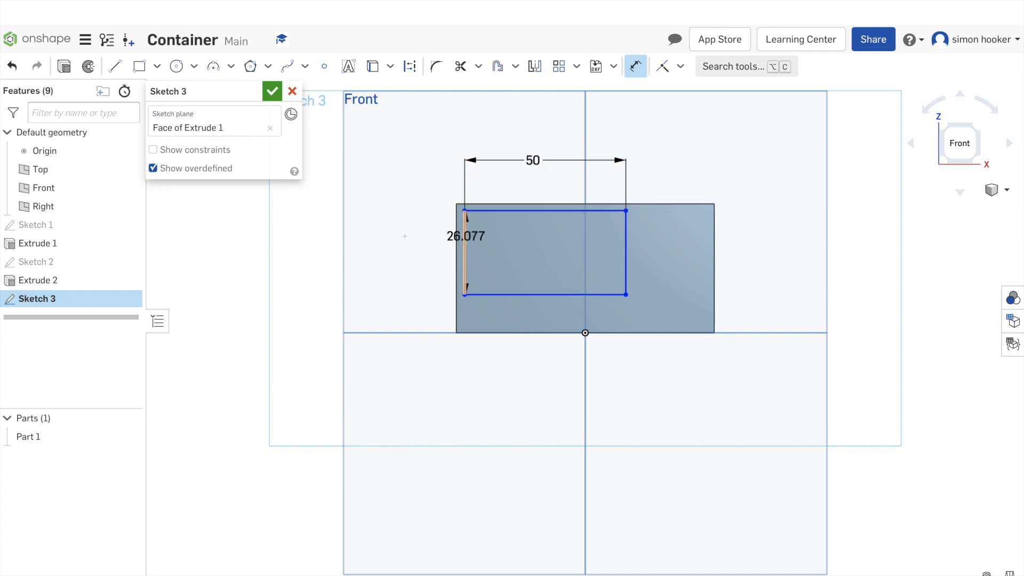
double_click(465, 236)
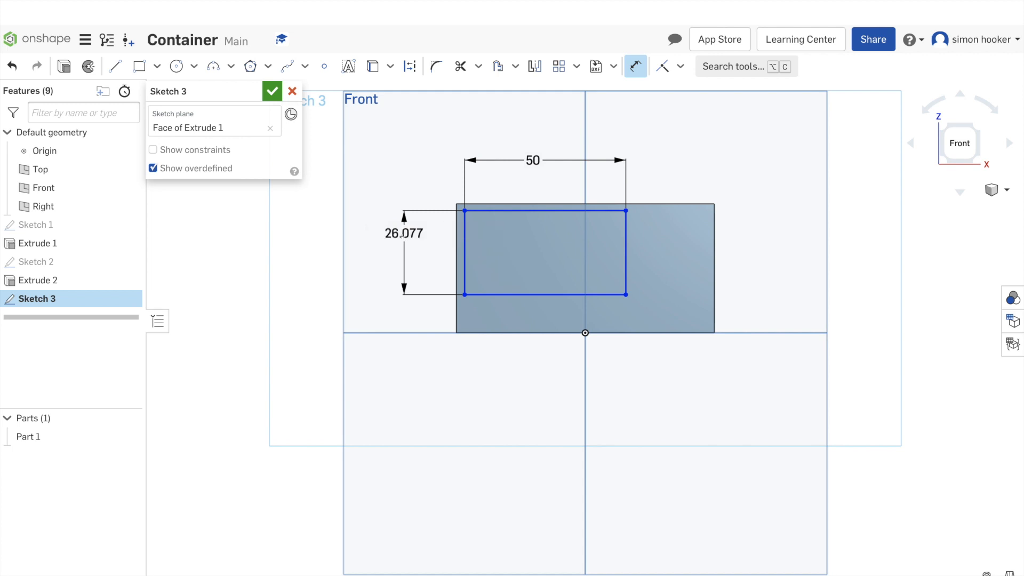
type("20")
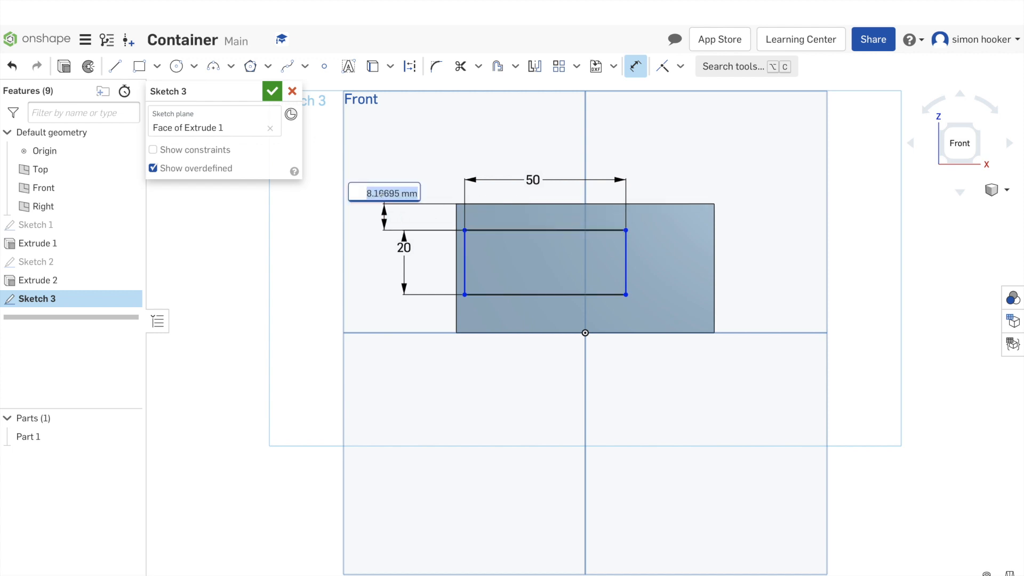
type("5")
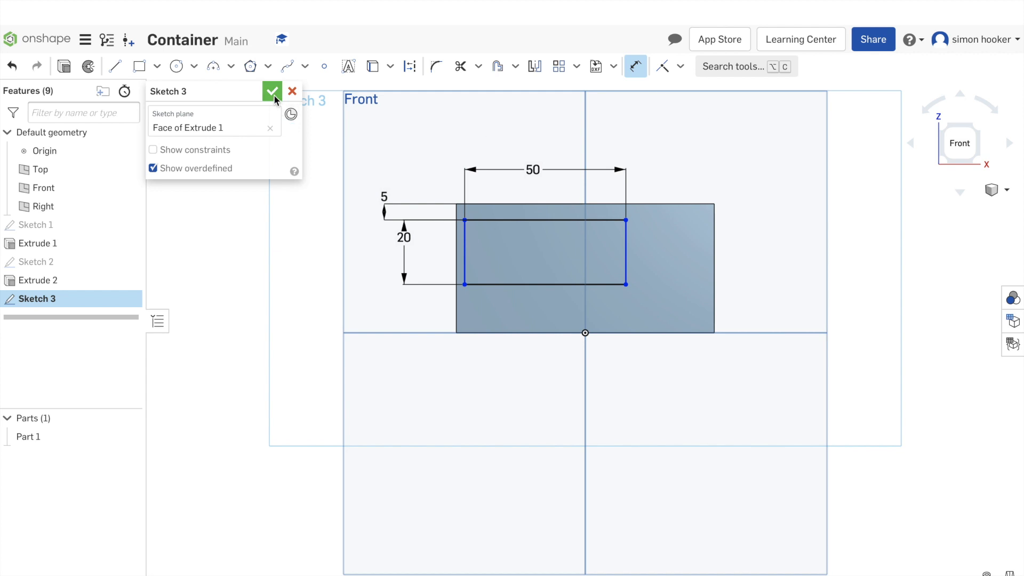
- Cut the window rectangle through the front wall with a Remove extrude (Extrude 3)
left_click(272, 91)
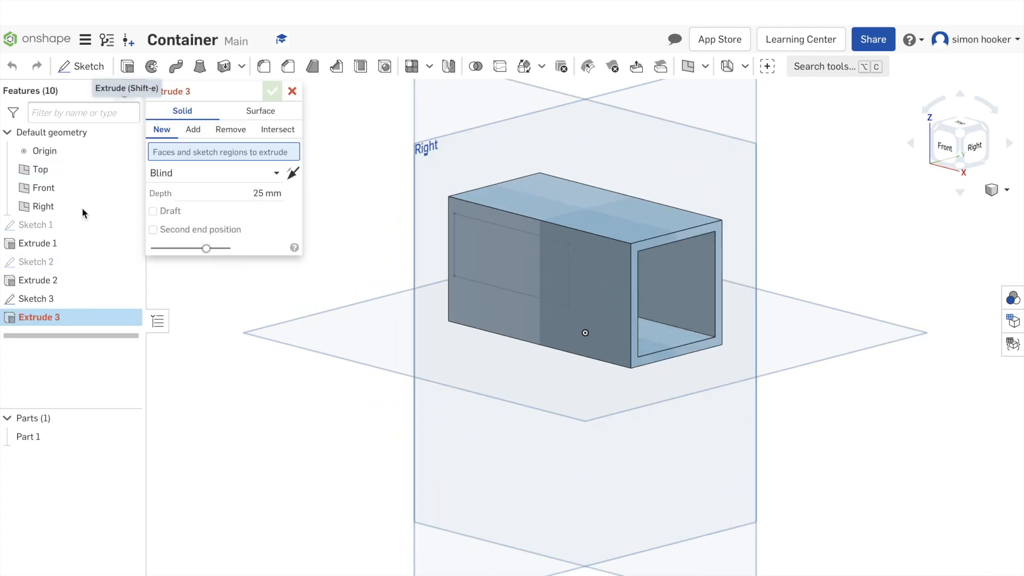
mouse_move(36, 303)
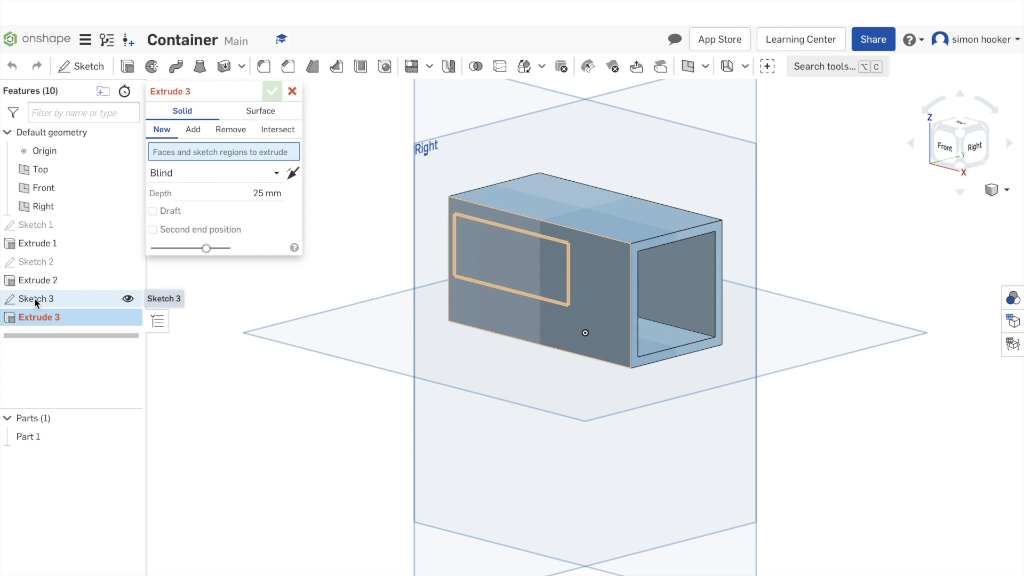
left_click(192, 129)
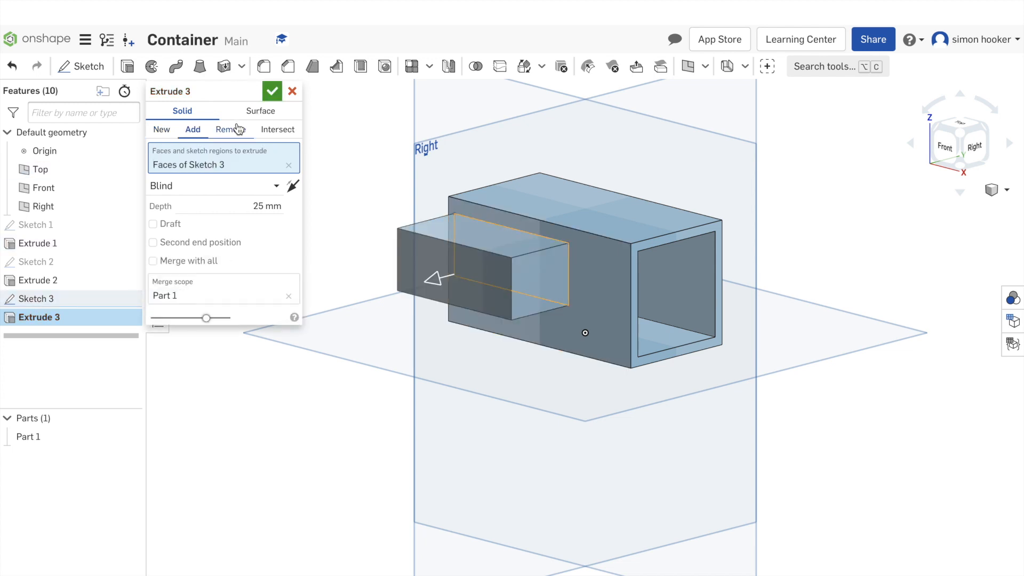
left_click(230, 129)
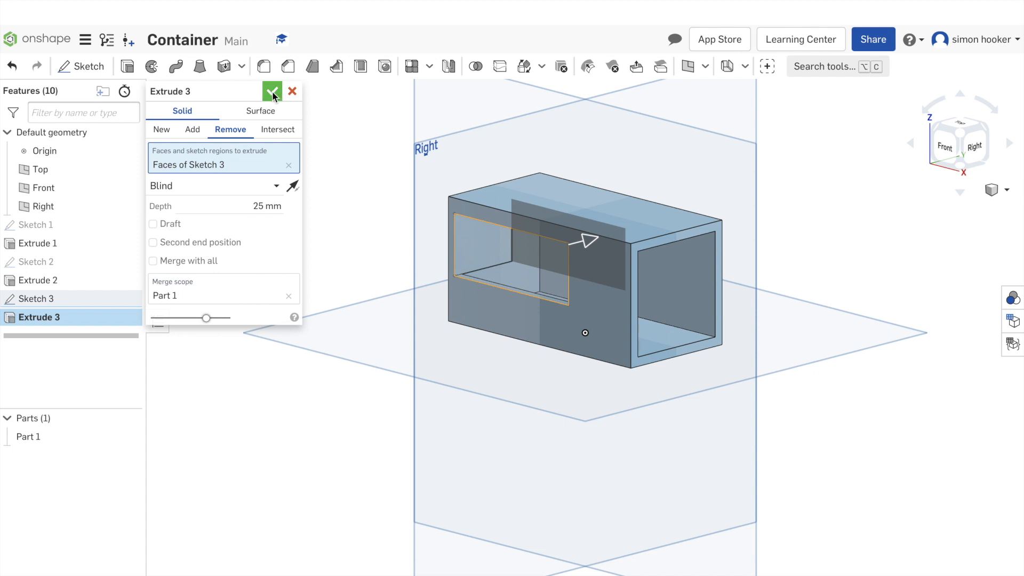
left_click(272, 90)
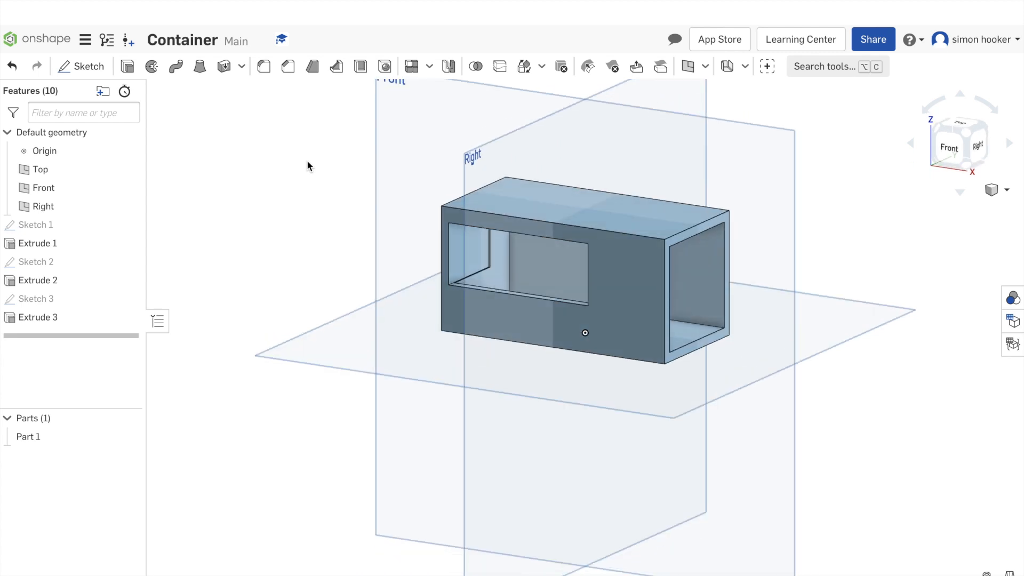
mouse_move(464, 254)
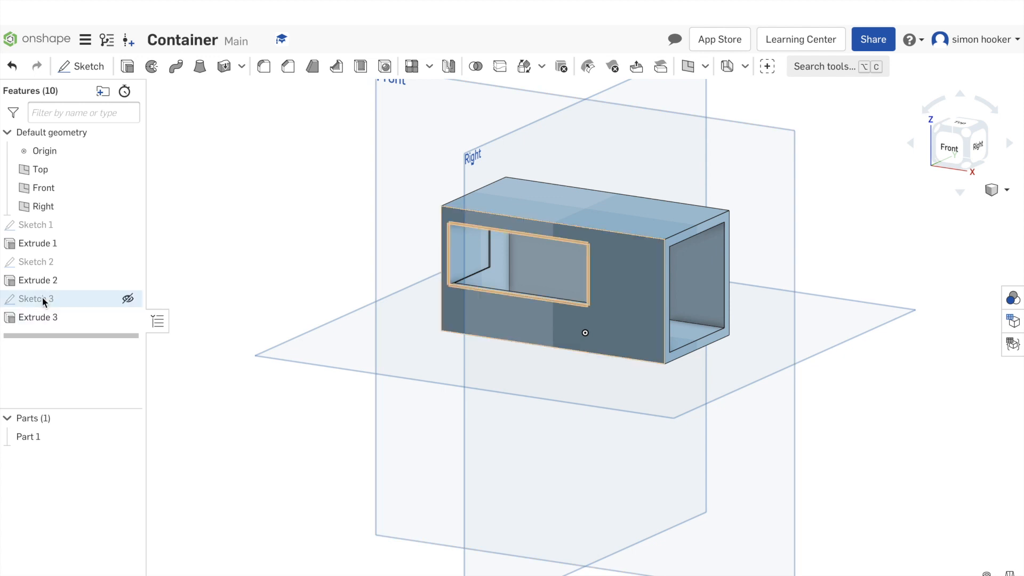
left_click(32, 299)
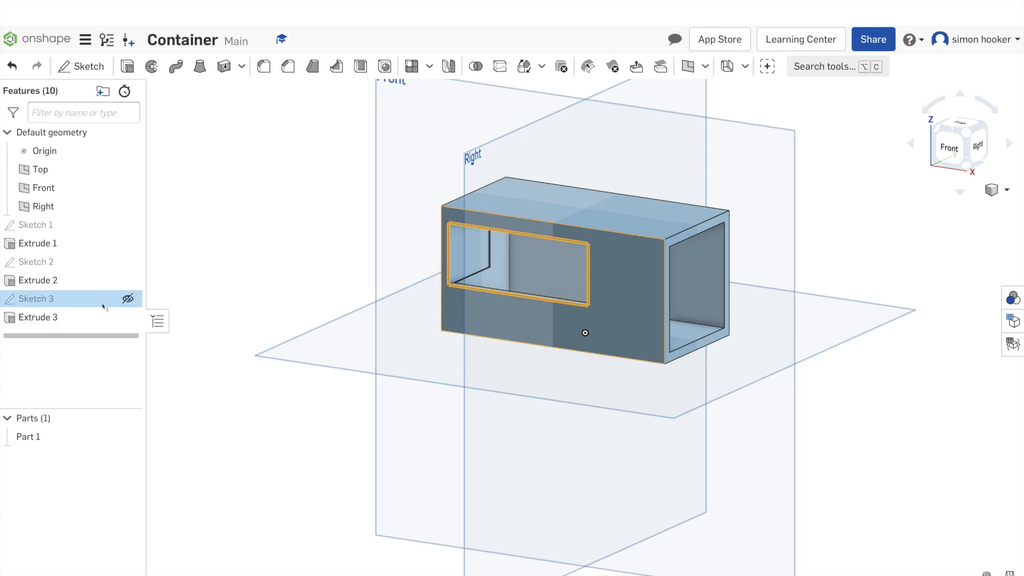
right_click(30, 299)
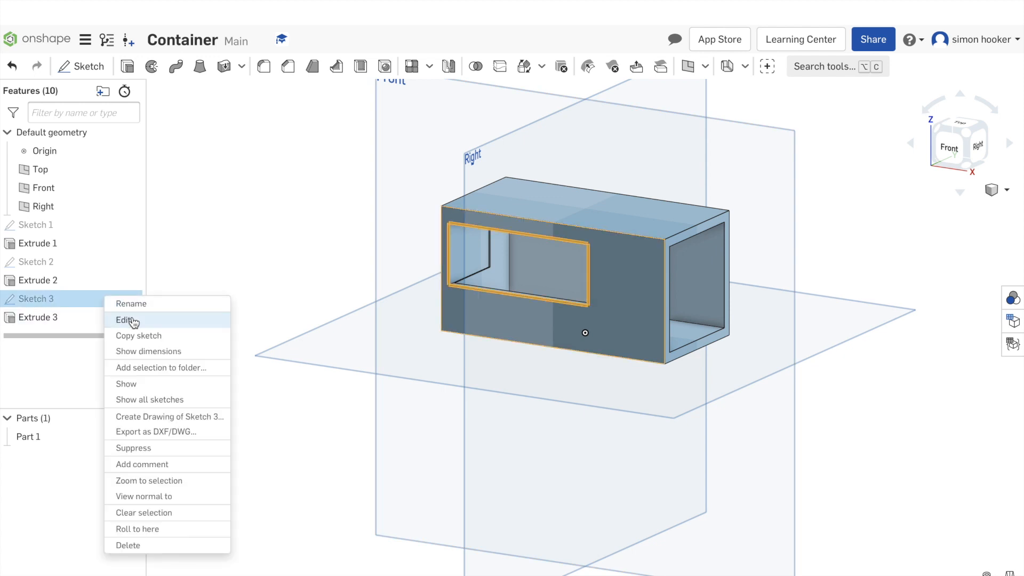
left_click(122, 320)
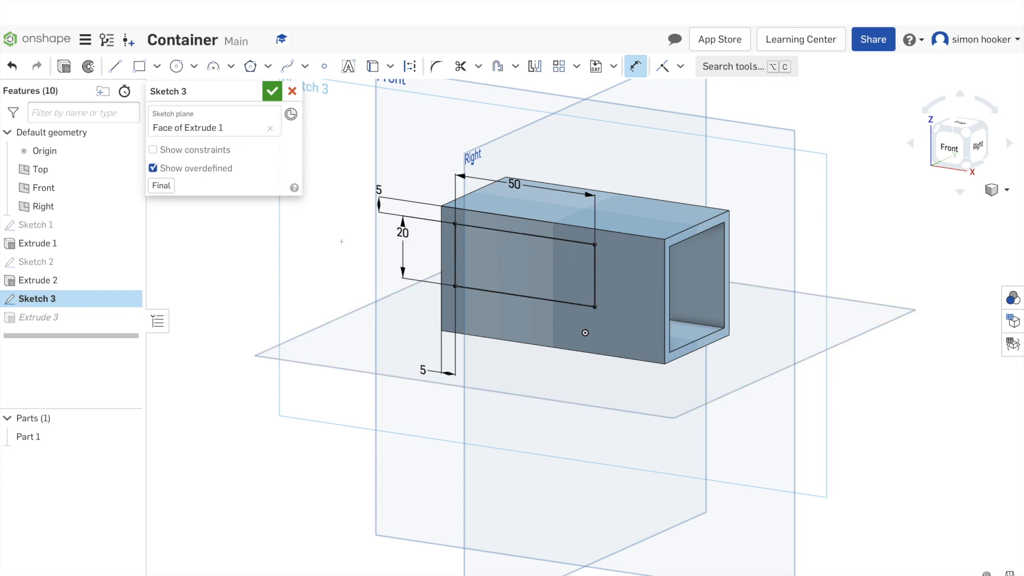
left_click(272, 90)
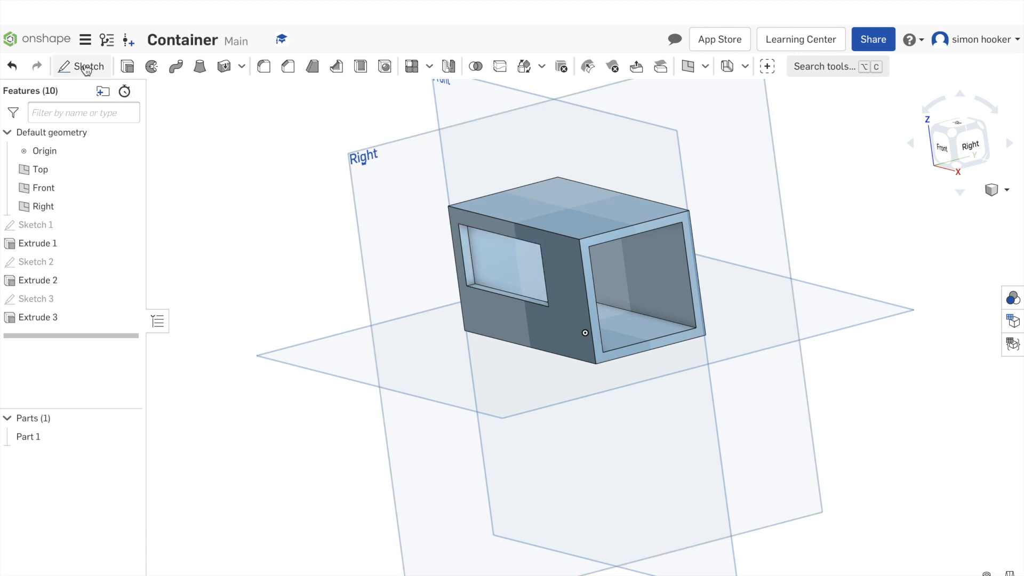
- Sketch and dimension a thin 50-wide strip just above the window, then finish the sketch
left_click(84, 66)
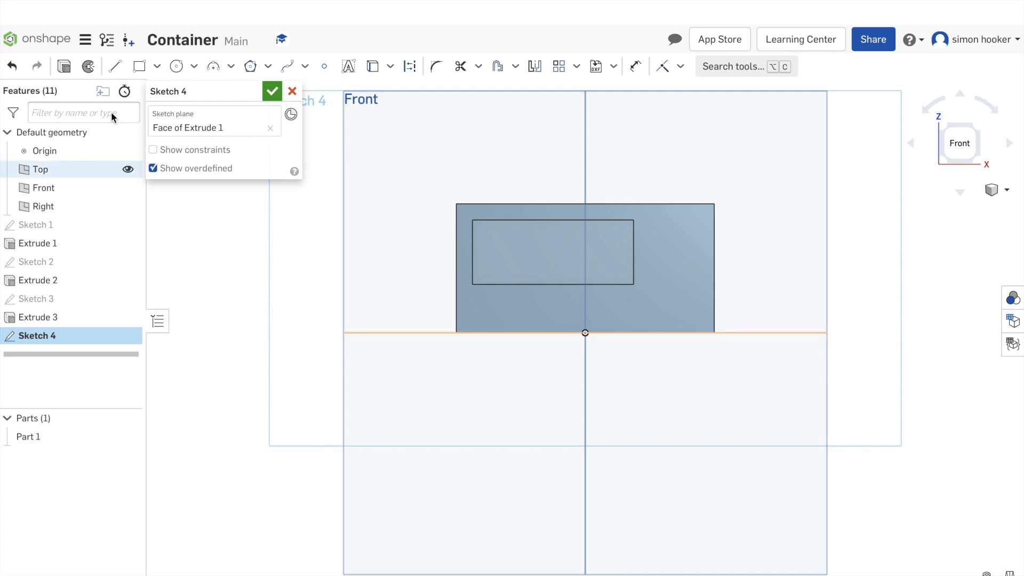
left_click(139, 66)
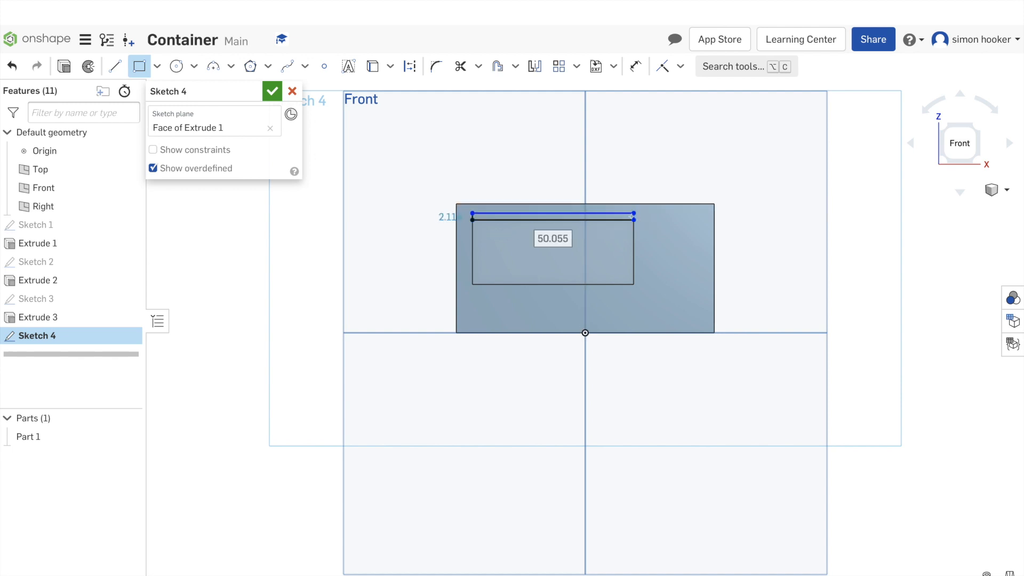
left_click(634, 66)
type("50")
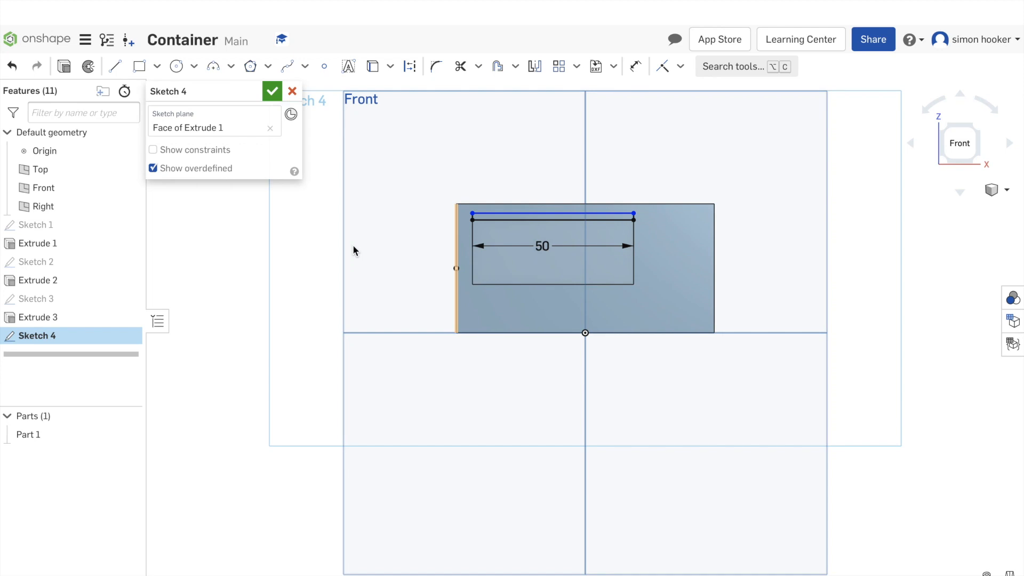
mouse_move(512, 244)
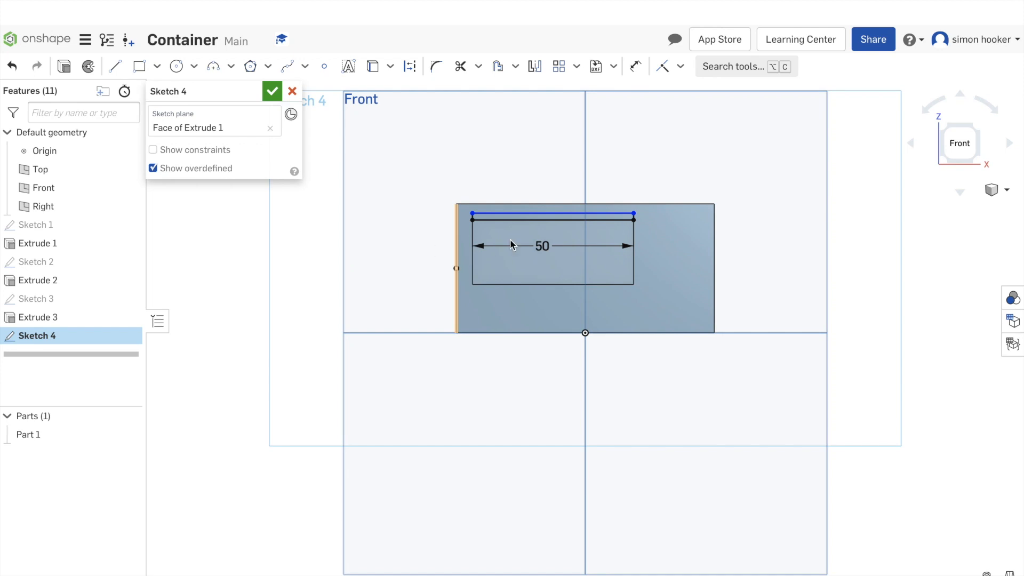
mouse_move(644, 85)
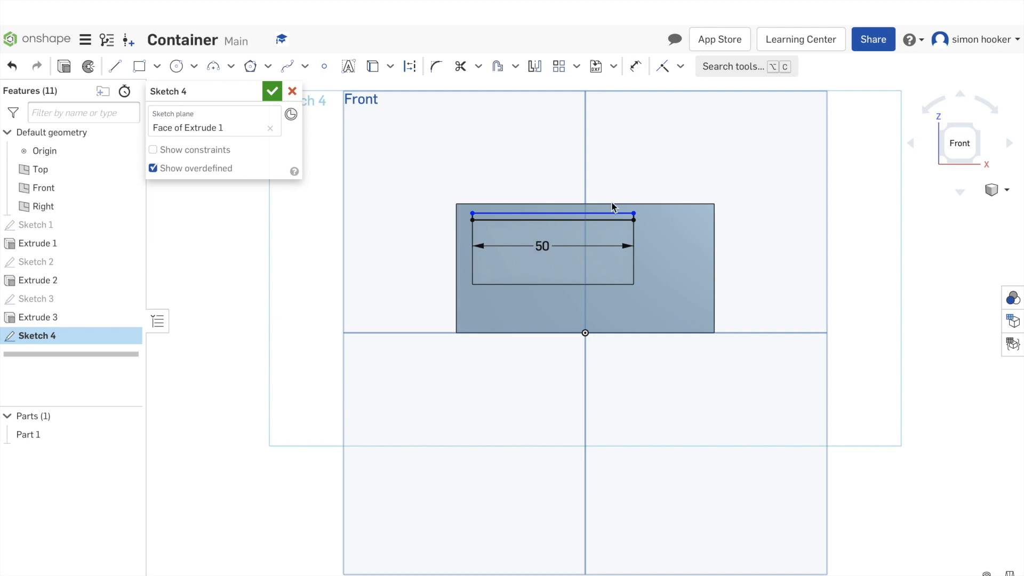
left_click(572, 213)
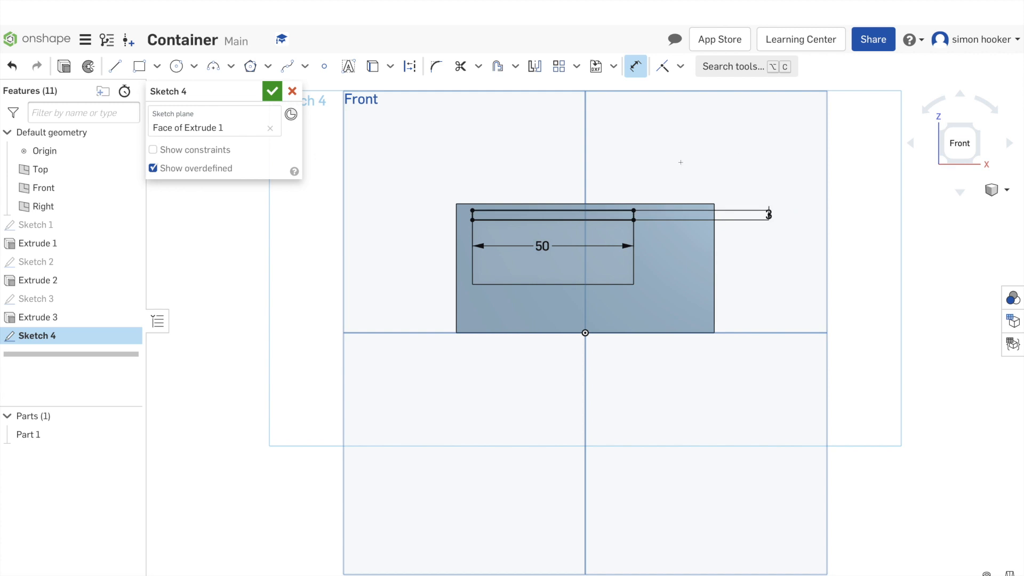
left_click(271, 92)
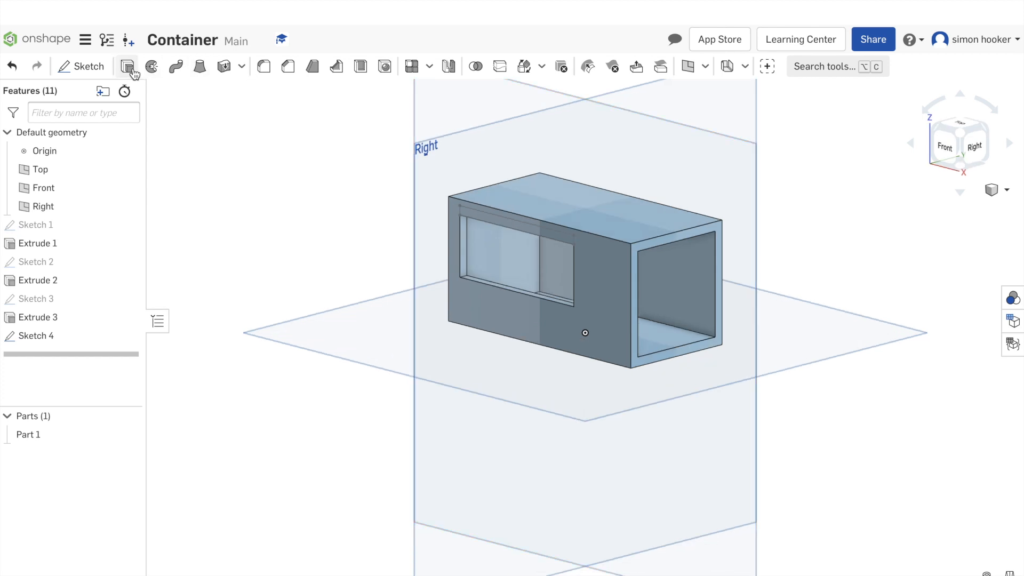
- Extrude the awning strip outward with depth 20 mm, previewing the ledge
left_click(126, 66)
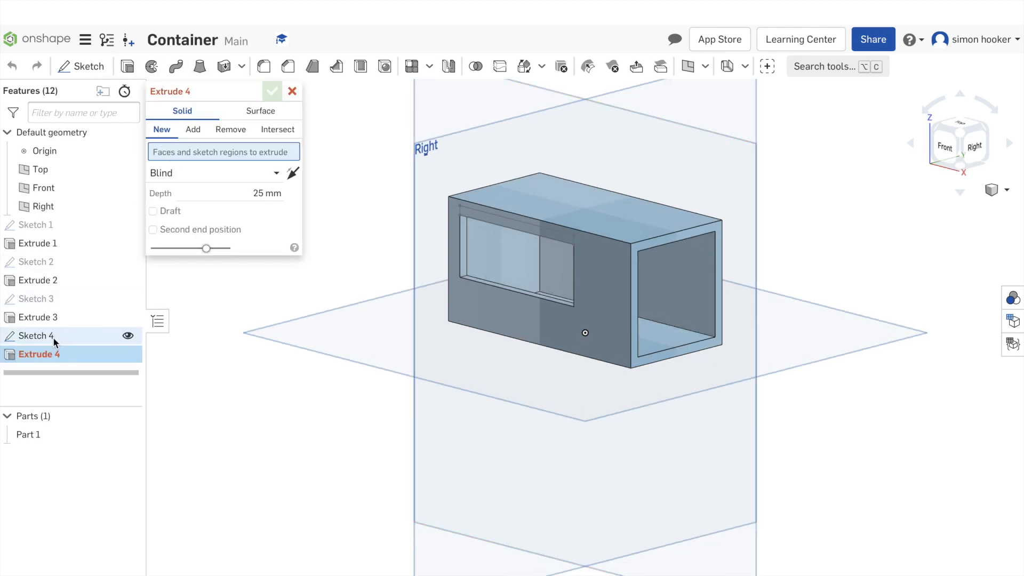
left_click(192, 129)
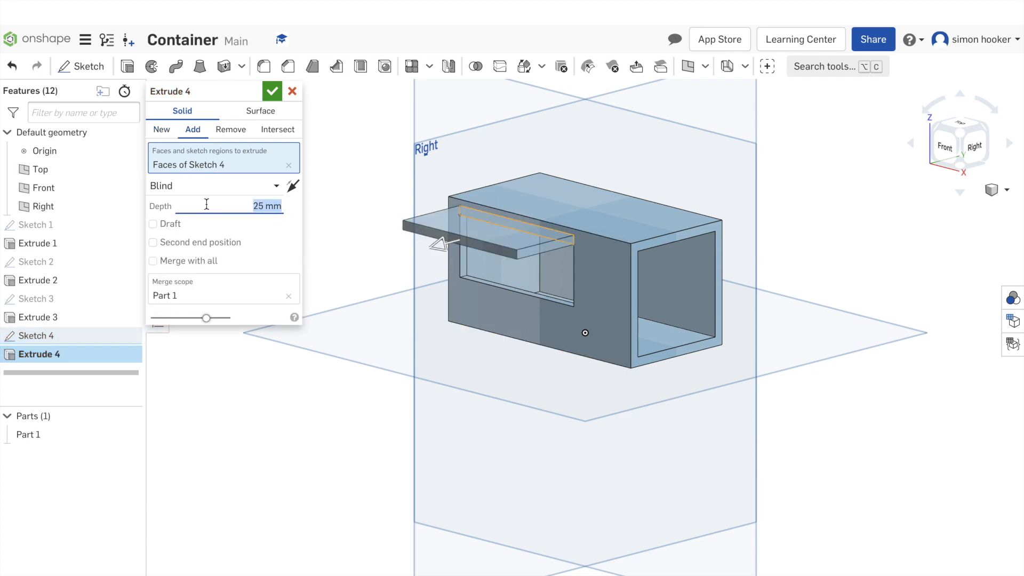
type("20")
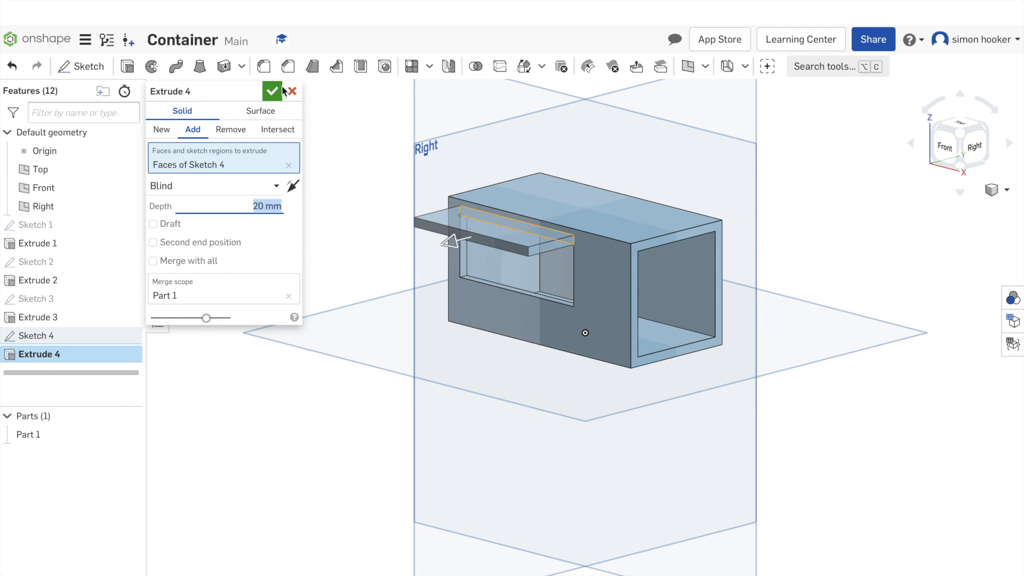
- Accept Extrude 4, adding the 20 mm awning above the window
left_click(272, 91)
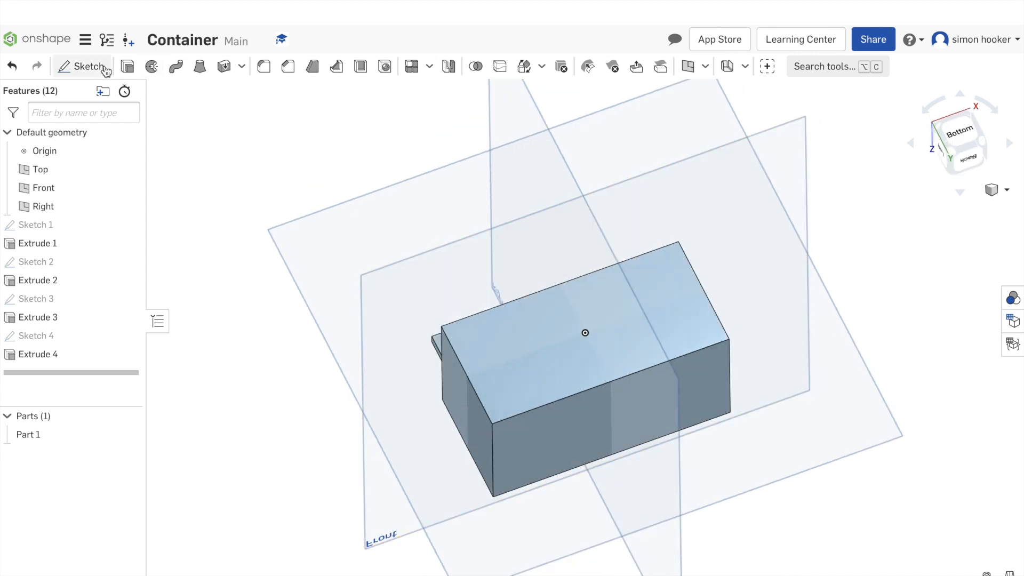
- Sketch four 5 by 5 corner squares on the container's underside for the feet
left_click(89, 66)
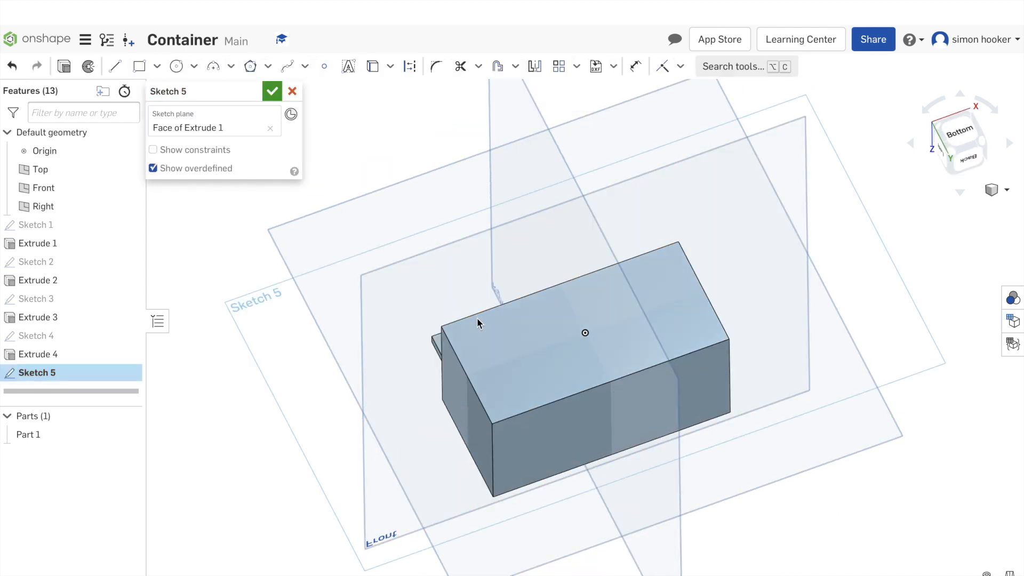
left_click(155, 66)
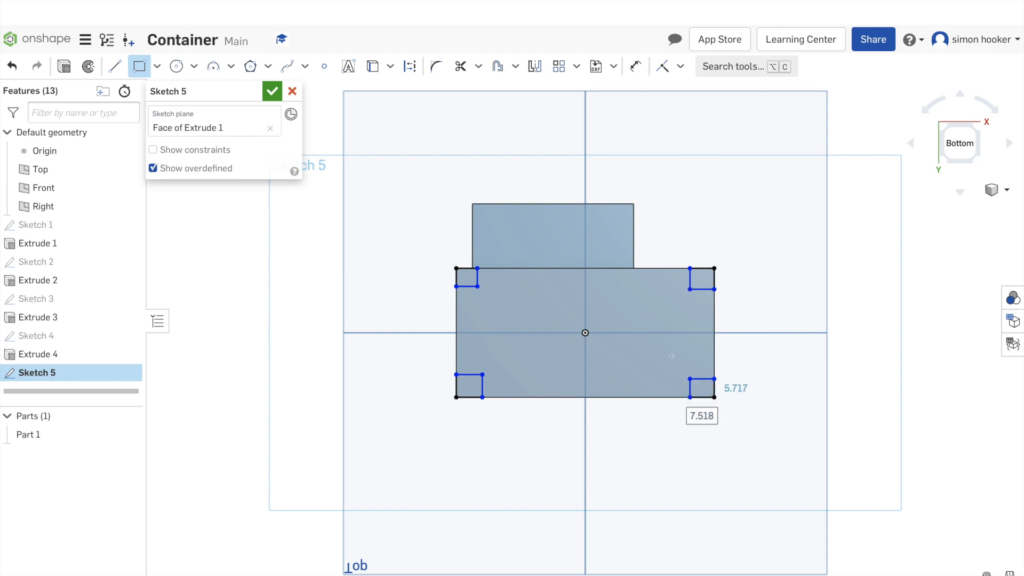
left_click(634, 66)
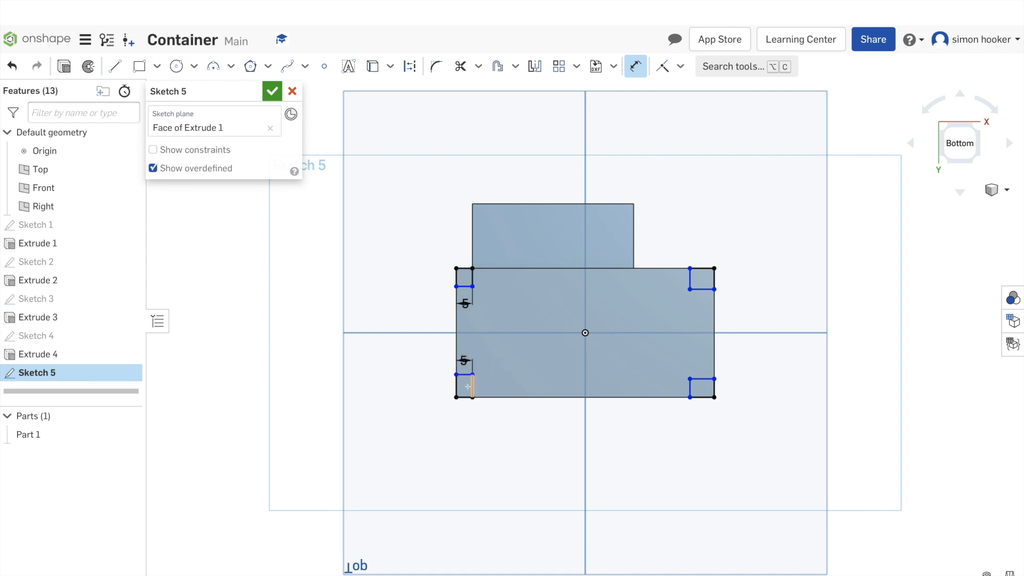
left_click(465, 387)
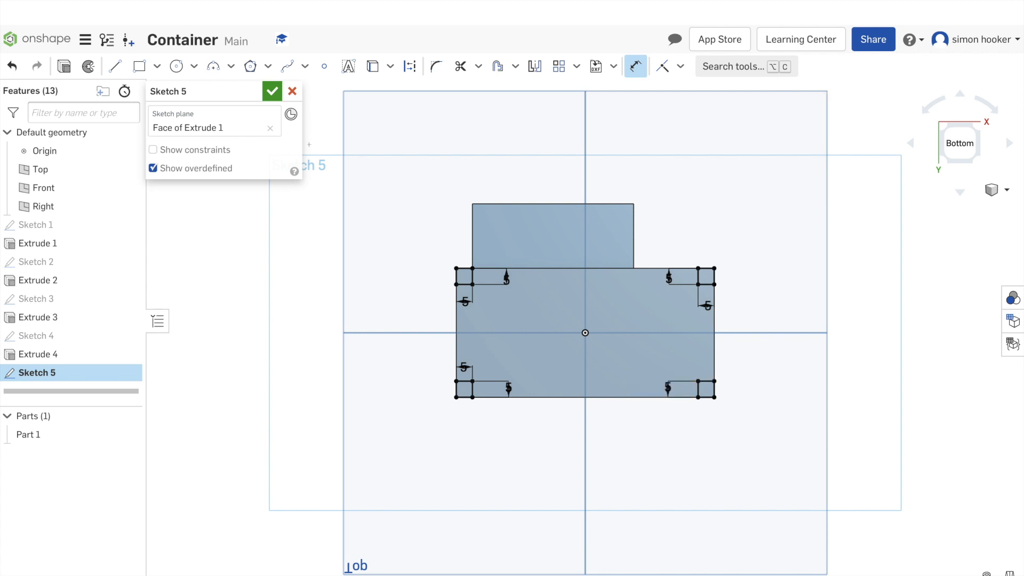
- Extrude the corner feet sketch 5 mm as an Add to the container body
left_click(272, 90)
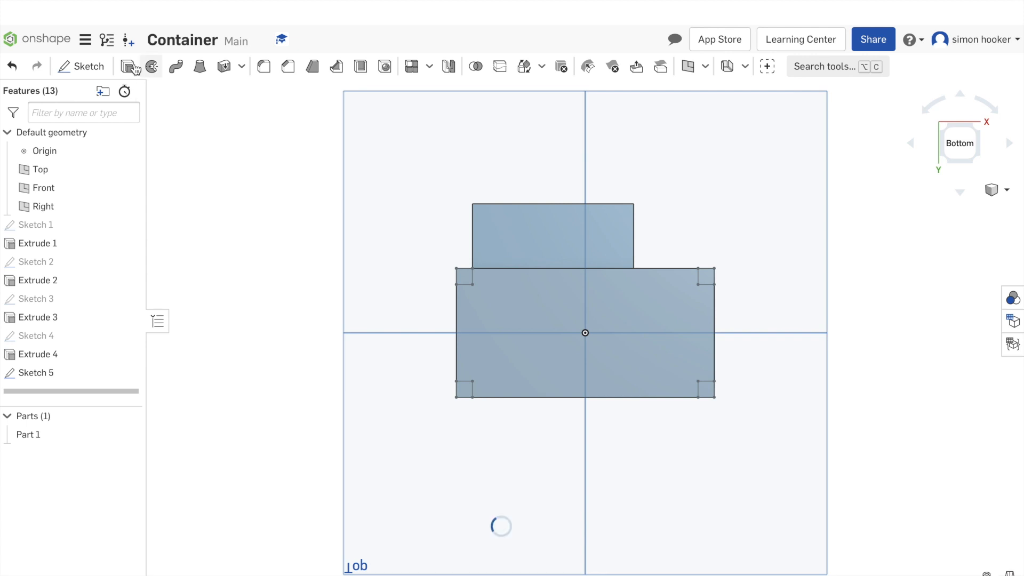
left_click(125, 66)
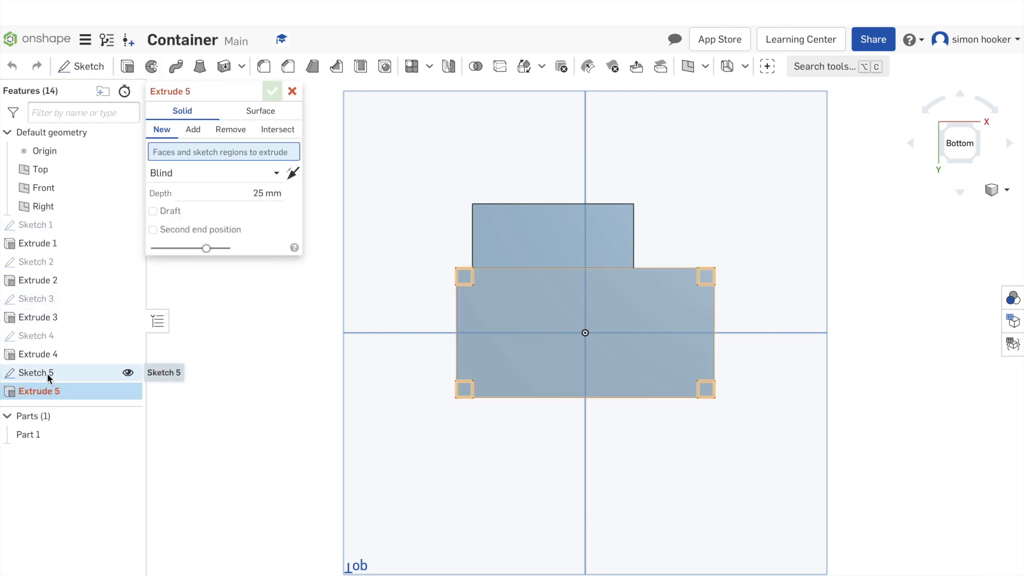
left_click(192, 129)
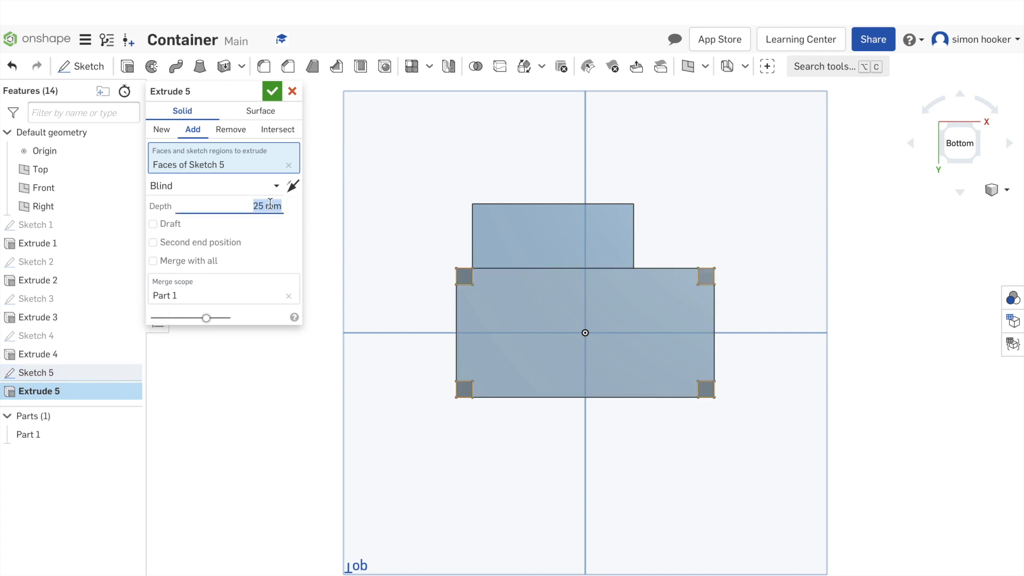
type("5 mm")
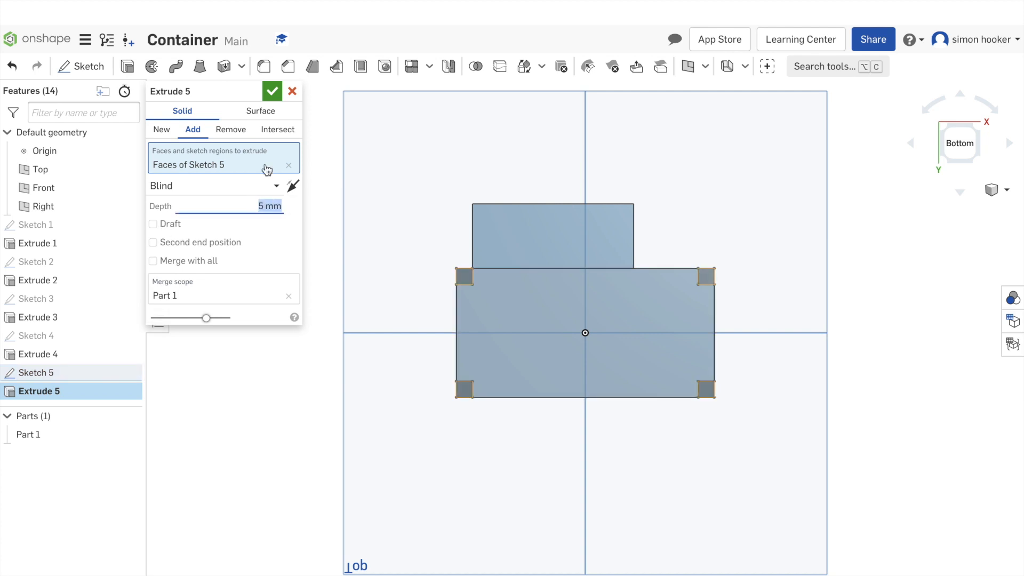
left_click(272, 91)
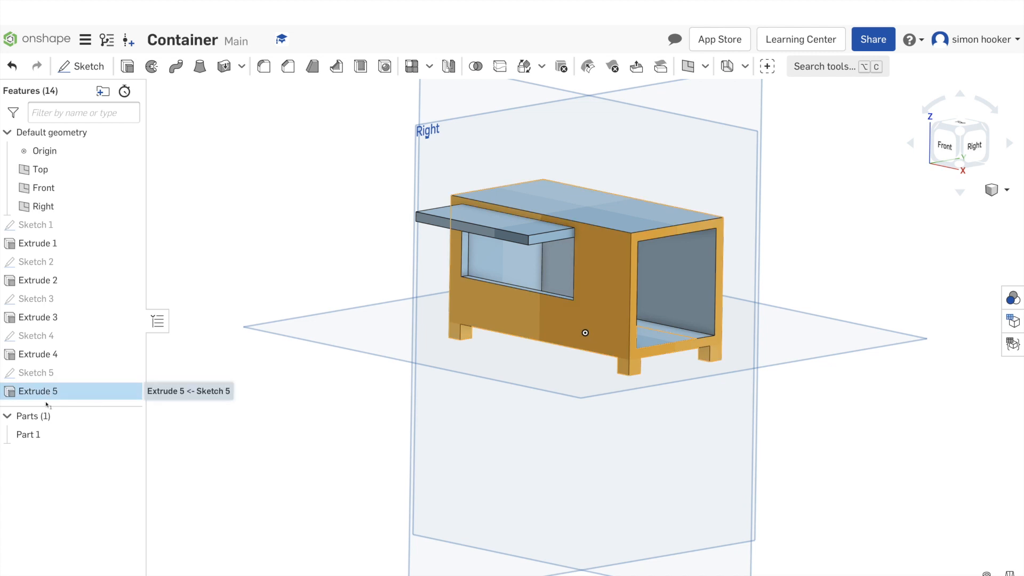
- Edit the feet extrusion depth down to 2.5 mm and confirm it
right_click(37, 390)
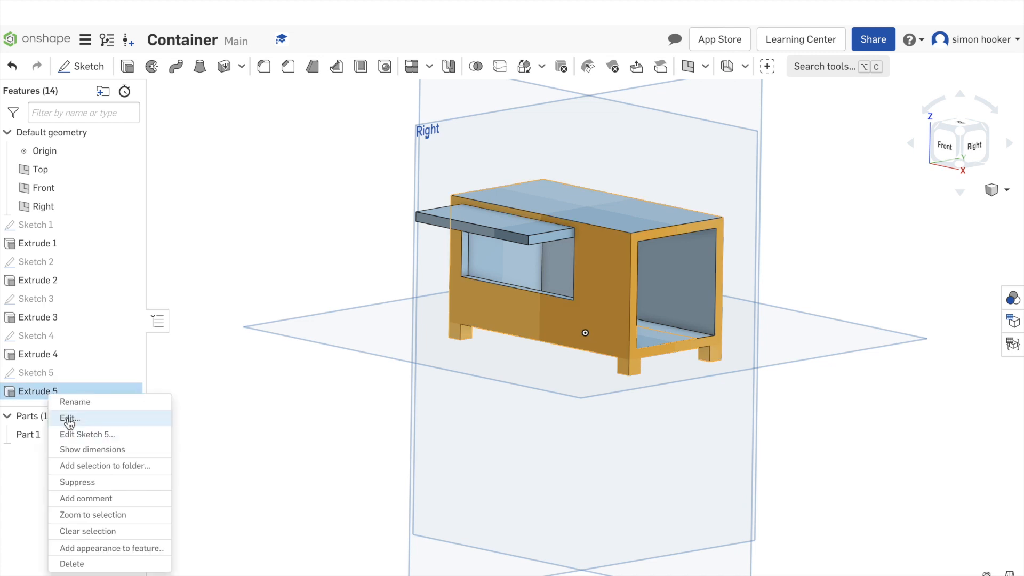
left_click(68, 418)
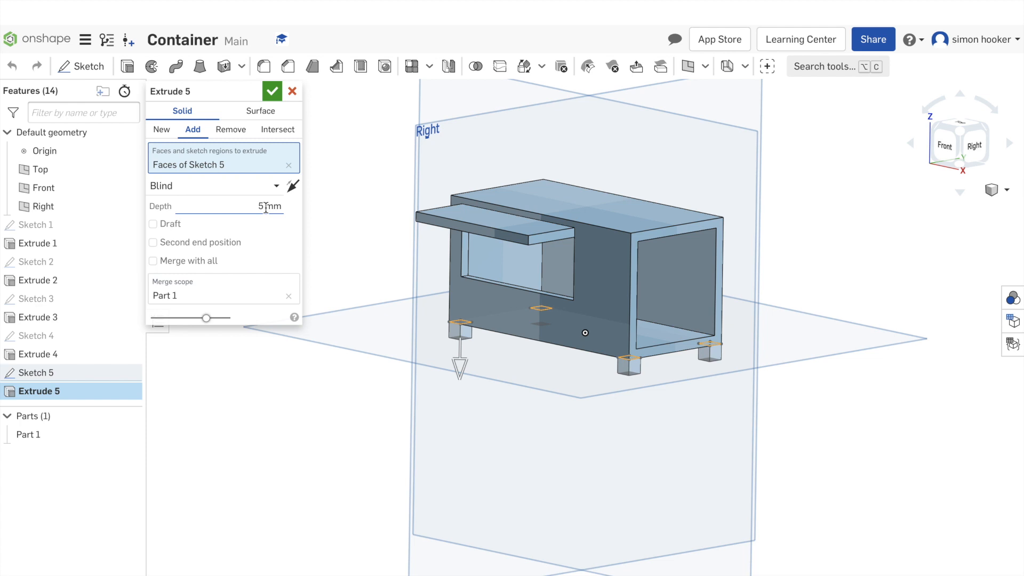
type("2.5")
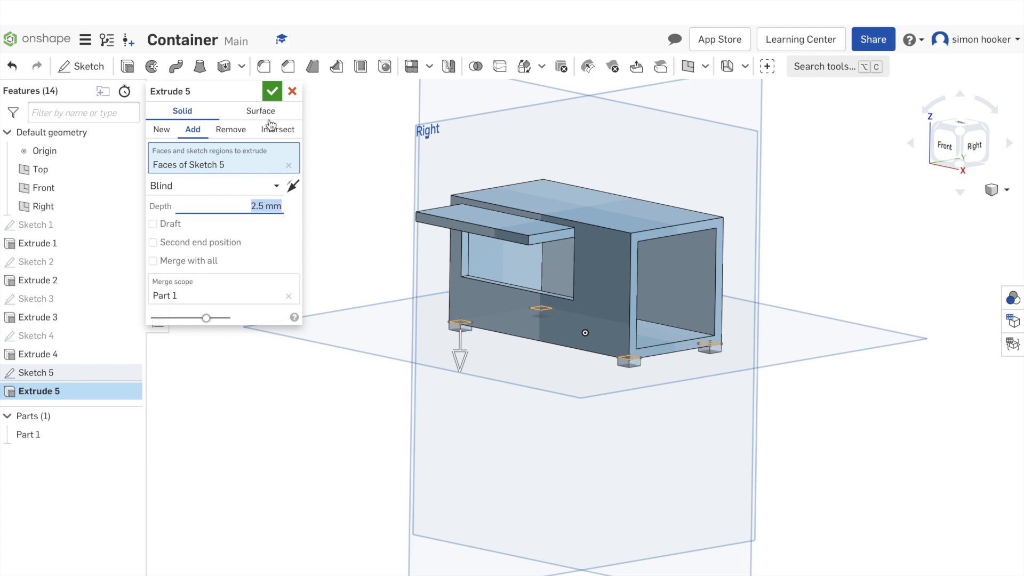
left_click(272, 90)
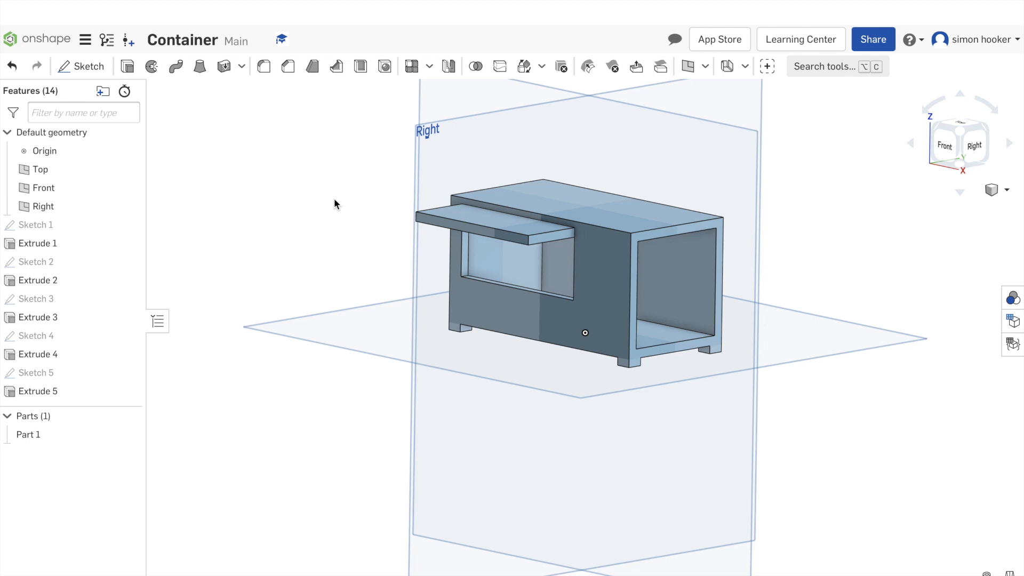
mouse_move(177, 92)
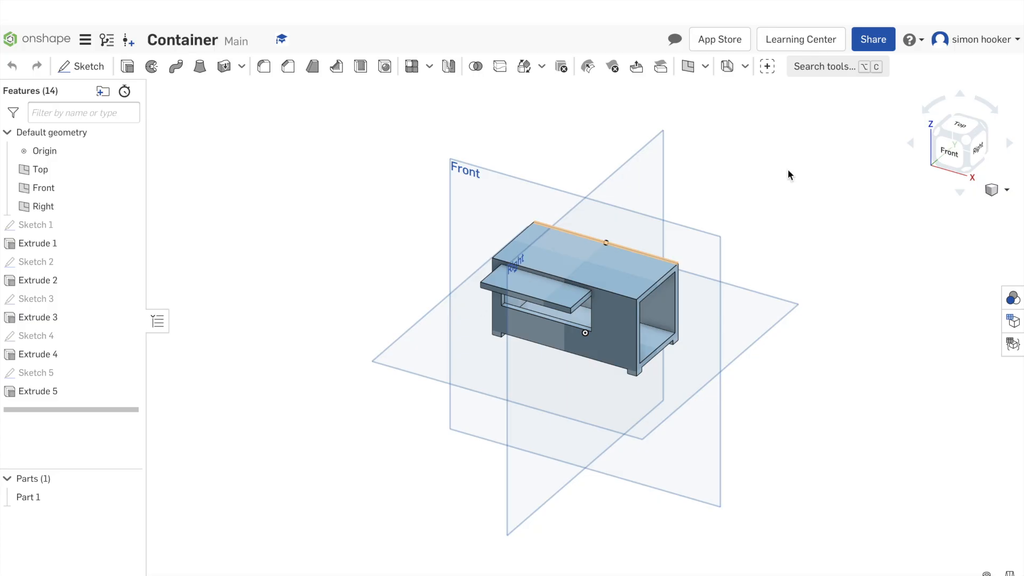
mouse_move(964, 124)
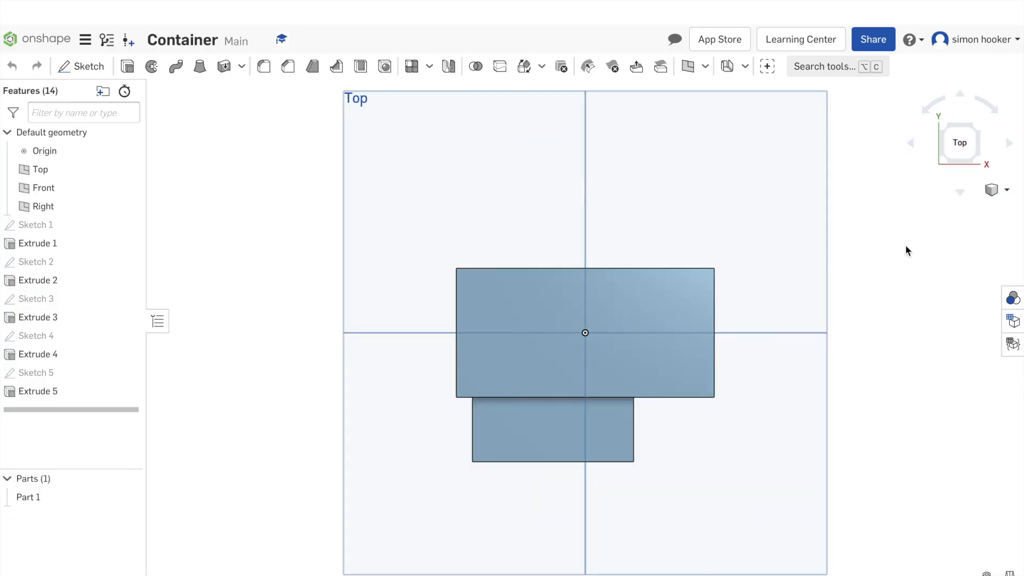
- Sketch an angled door line from the floor's top-right corner, dimensioned 18 long
left_click(1005, 190)
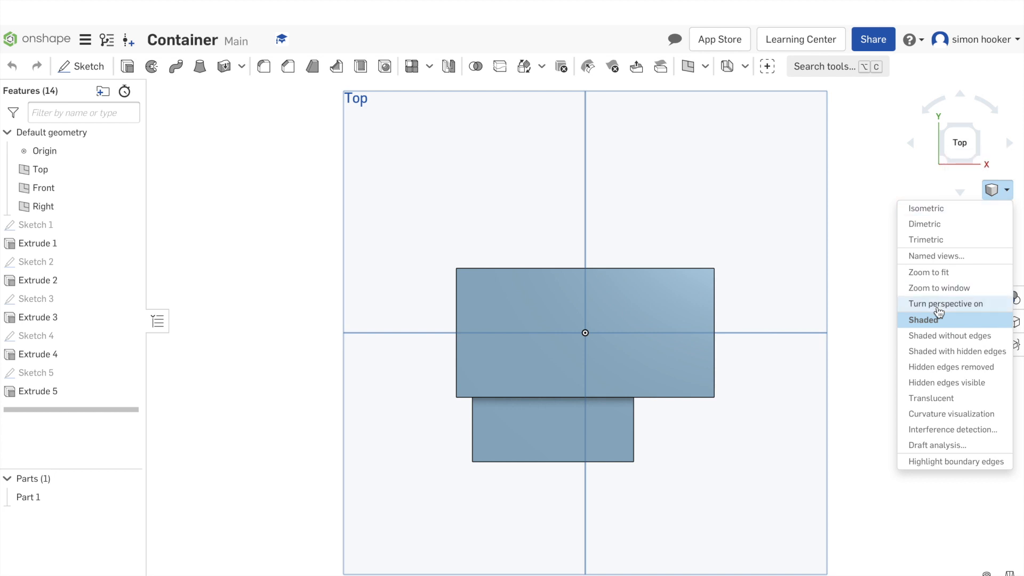
mouse_move(966, 303)
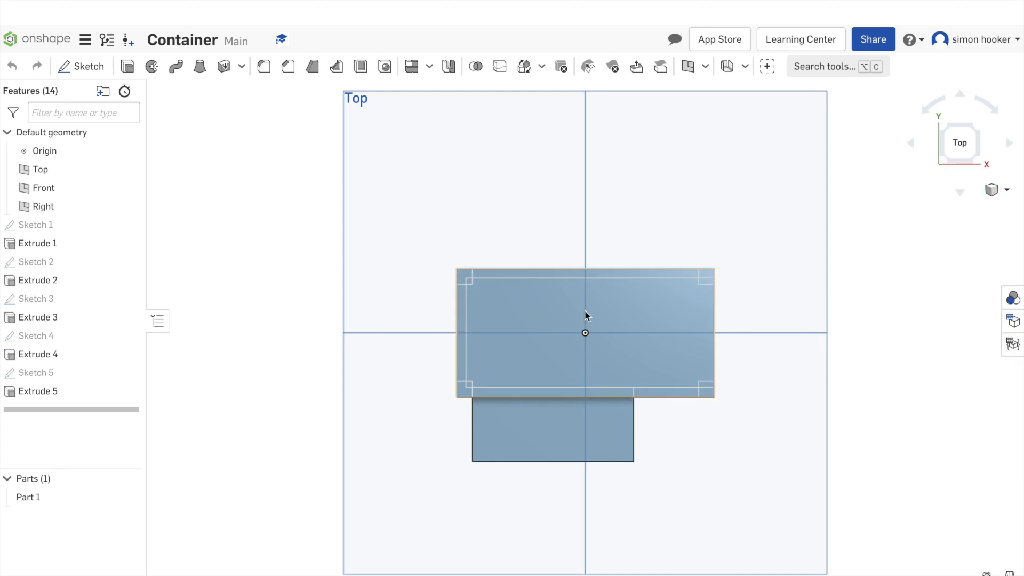
left_click(86, 66)
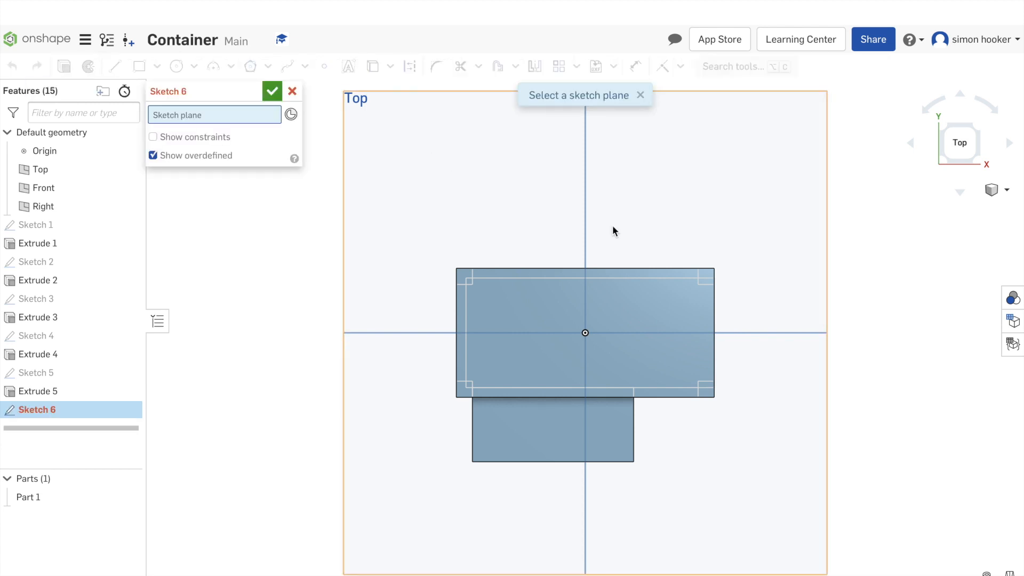
mouse_move(720, 287)
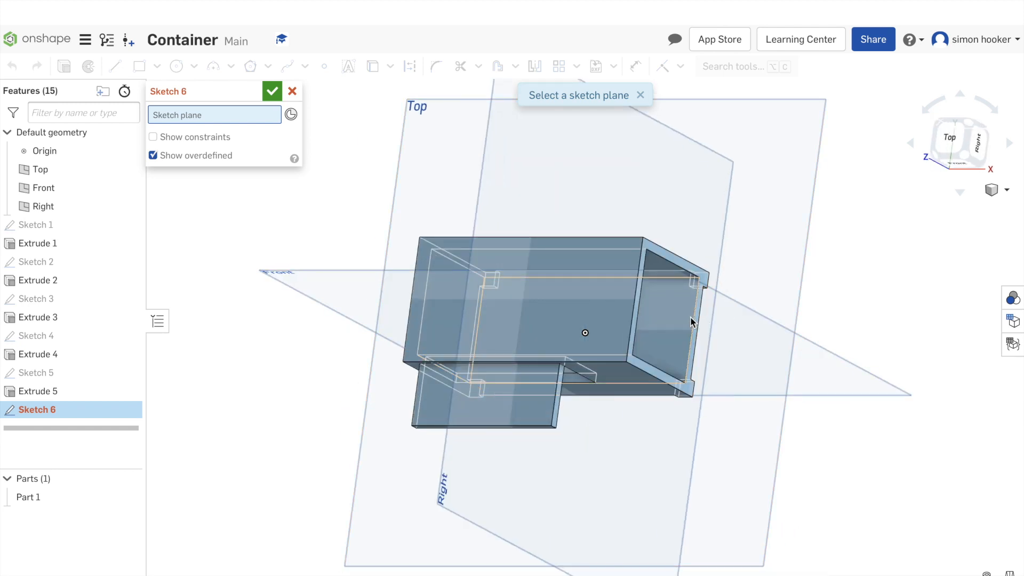
left_click(665, 316)
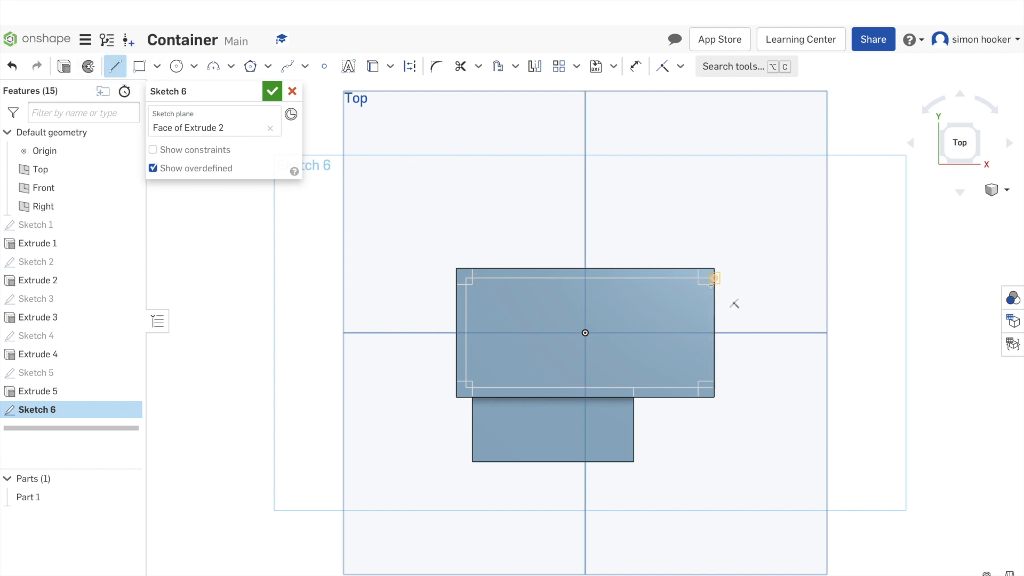
left_click_drag(711, 280, 740, 316)
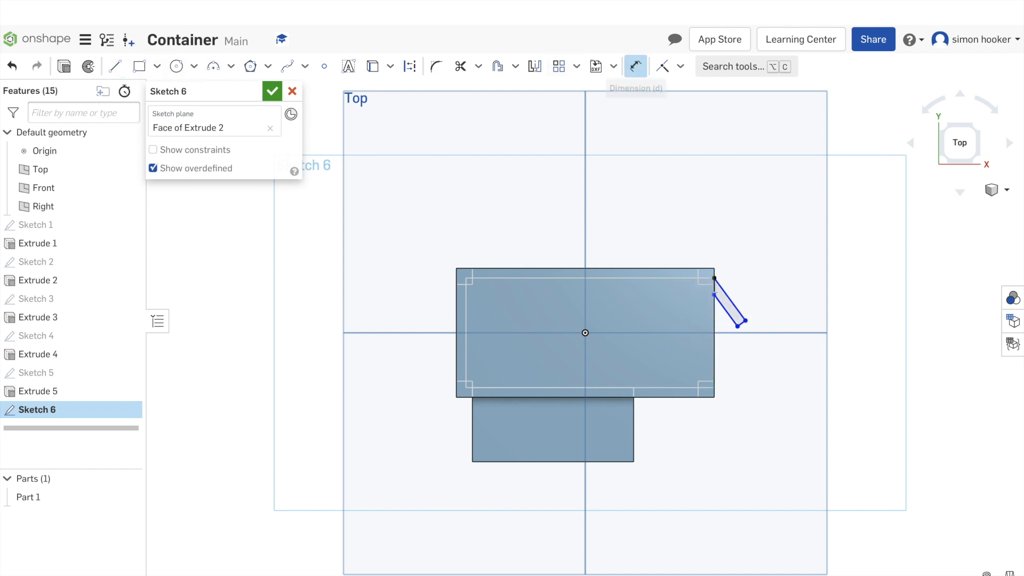
left_click(730, 307)
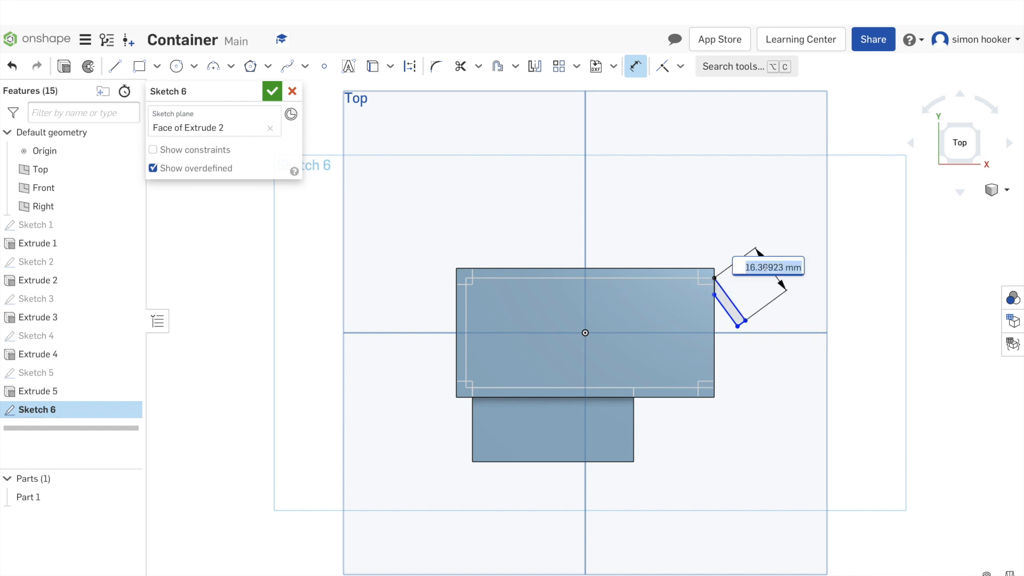
type("18")
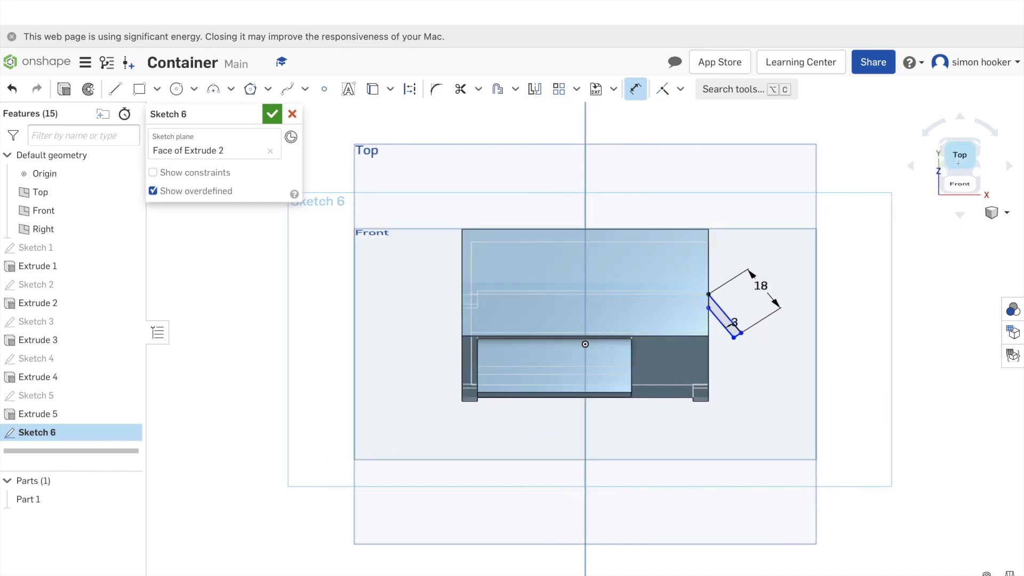
- Add a thin door rectangle at the bottom-right corner, also dimensioned 18 long
left_click(958, 155)
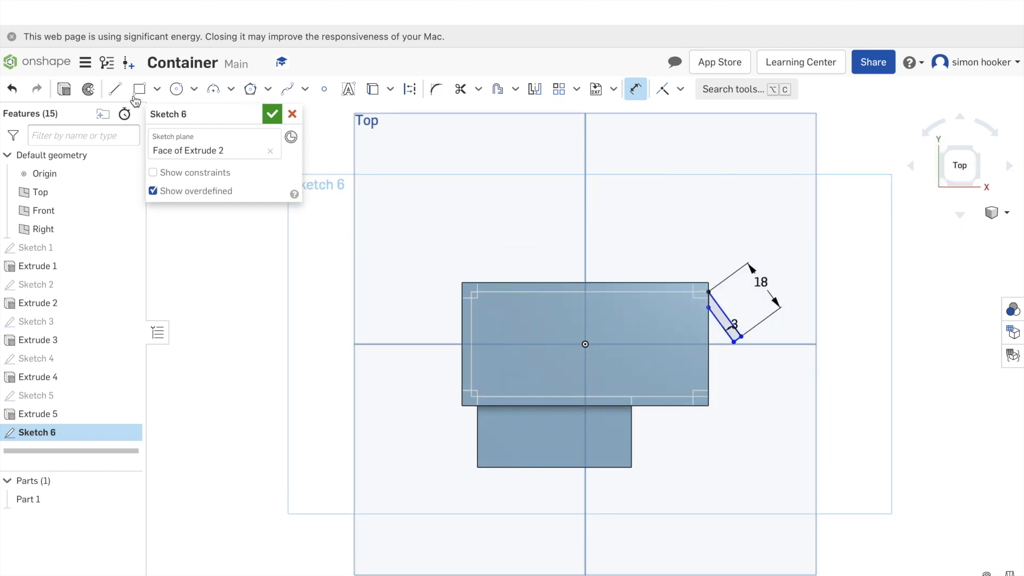
left_click(139, 88)
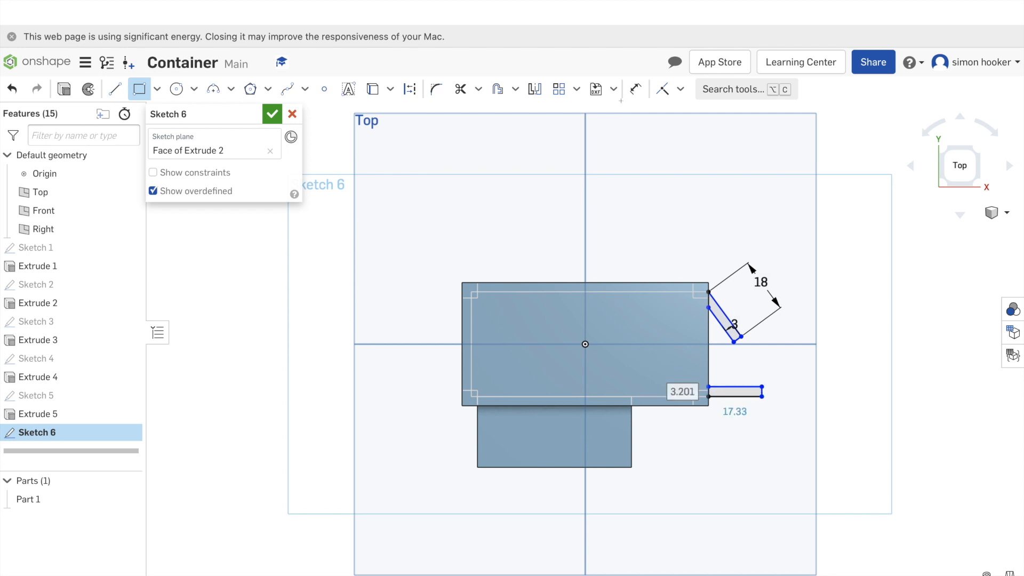
left_click(636, 89)
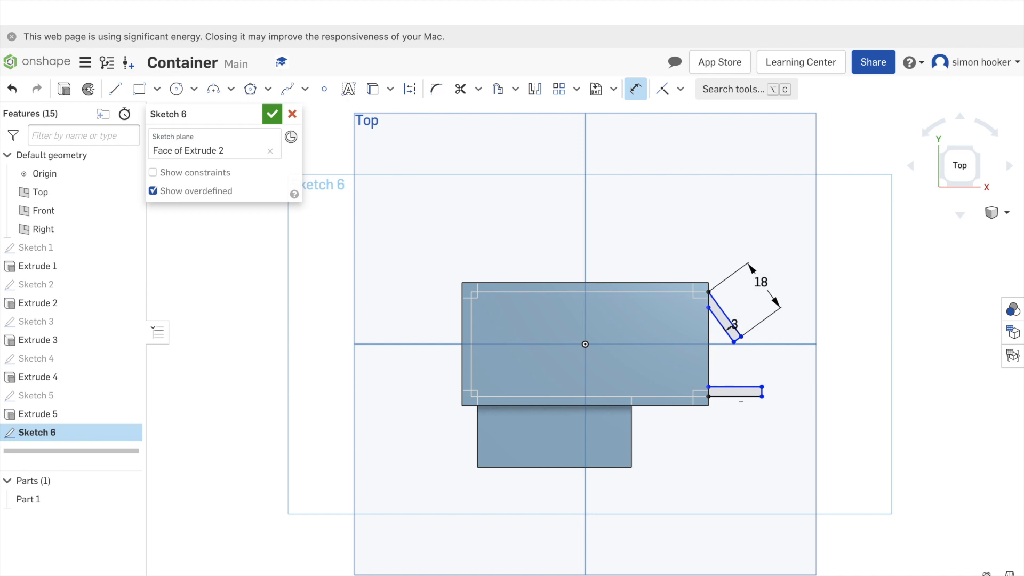
left_click(741, 400)
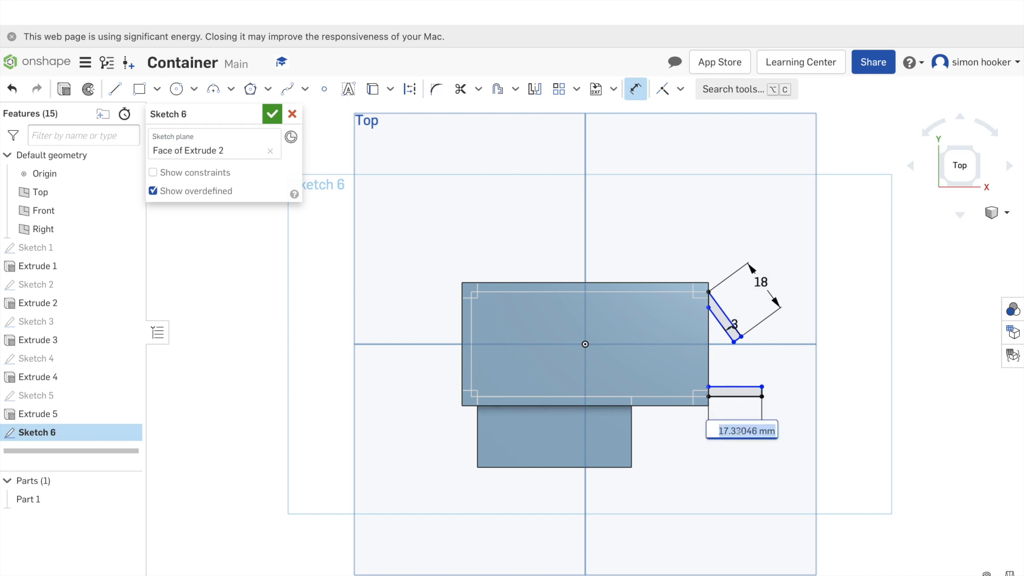
type("18")
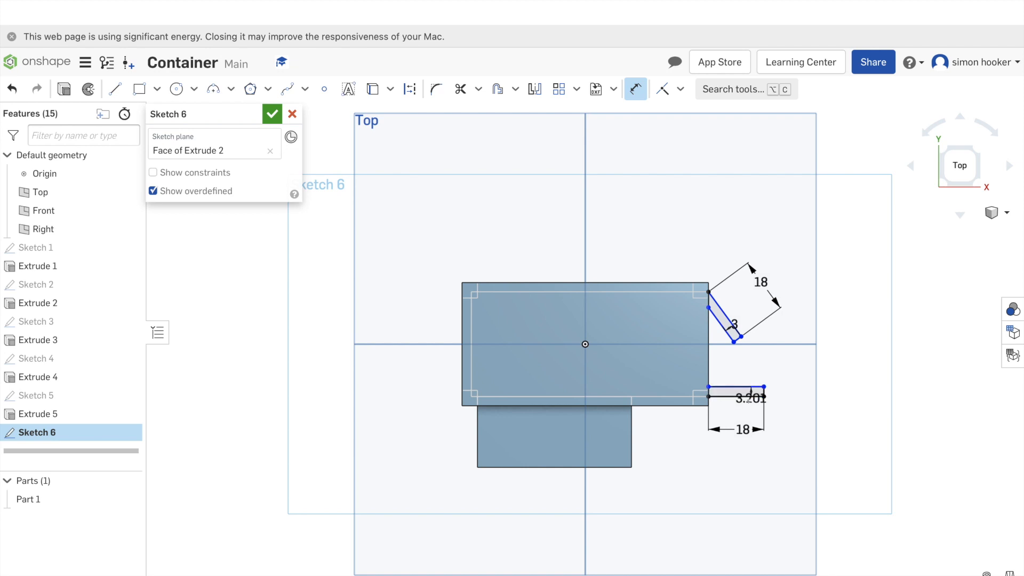
double_click(749, 399)
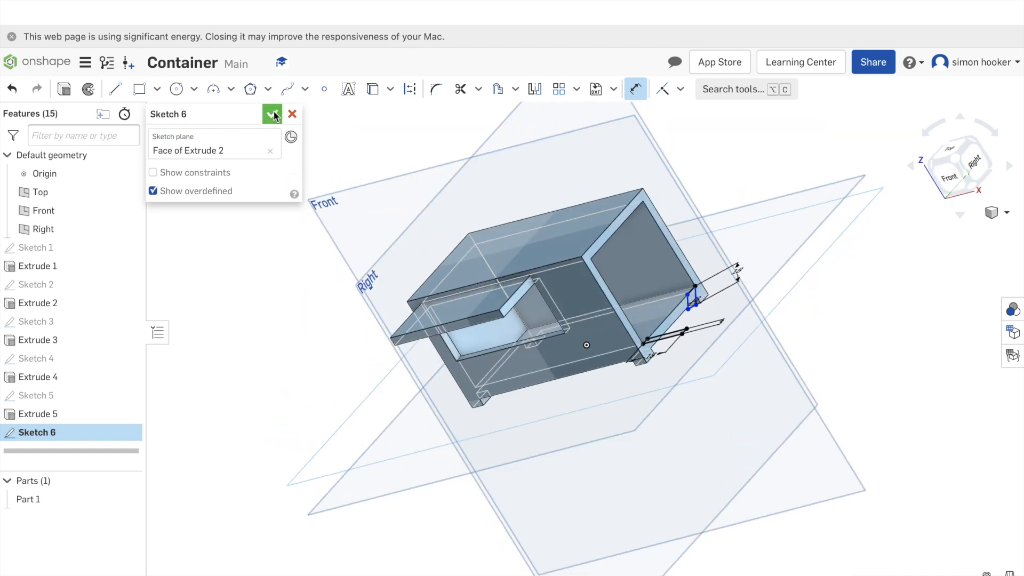
- Commit the door sketch and set the extrusion end type to Up to face
left_click(271, 113)
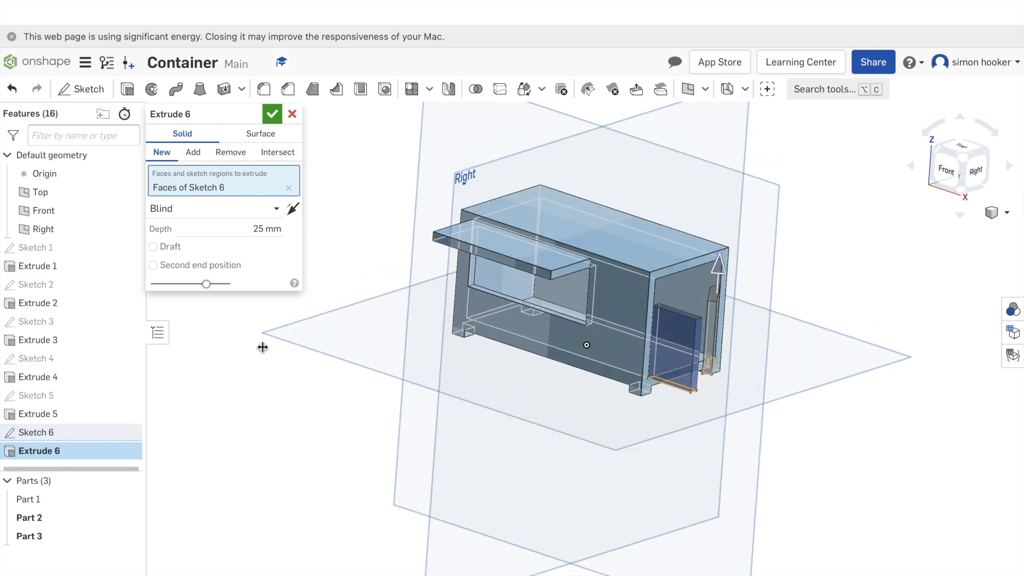
left_click(213, 209)
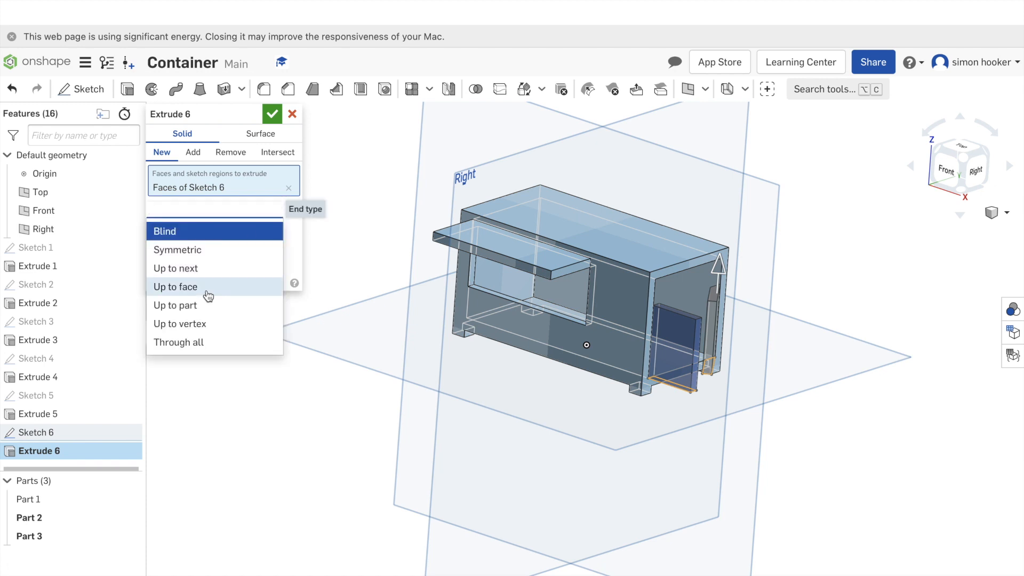
left_click(175, 287)
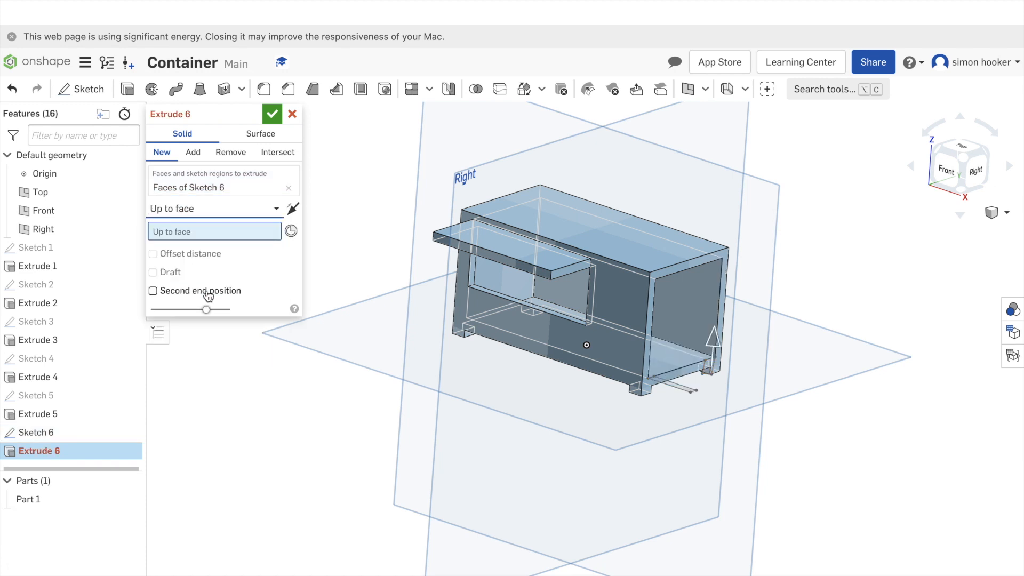
left_click(214, 209)
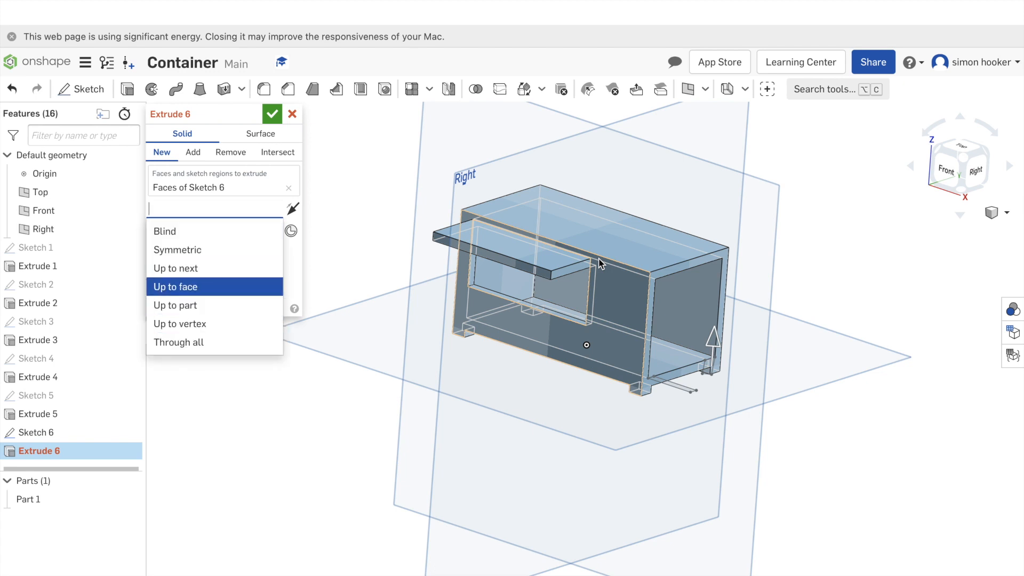
- Extrude both door strips as new solids up to the roof face
left_click(175, 286)
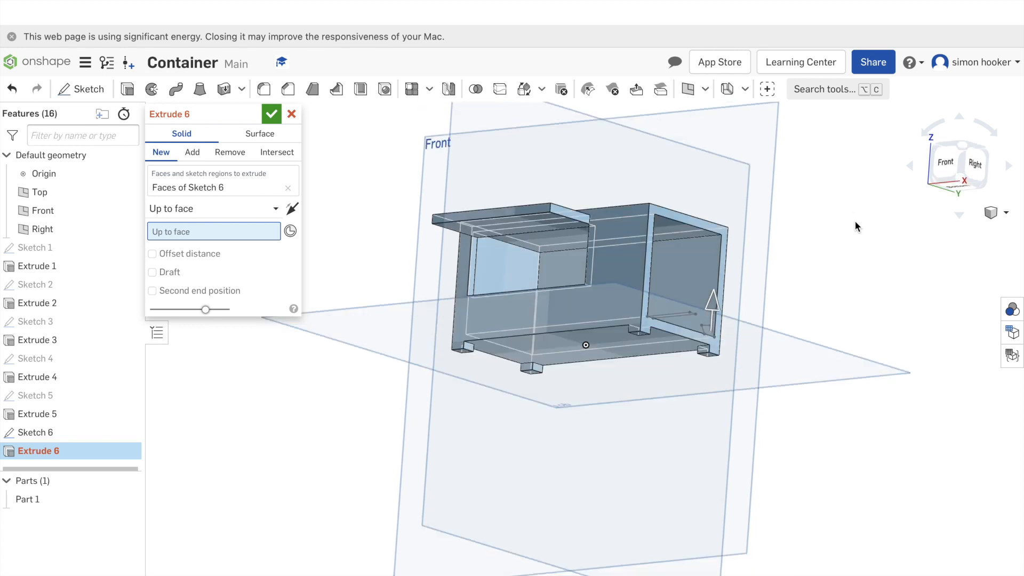
left_click(667, 222)
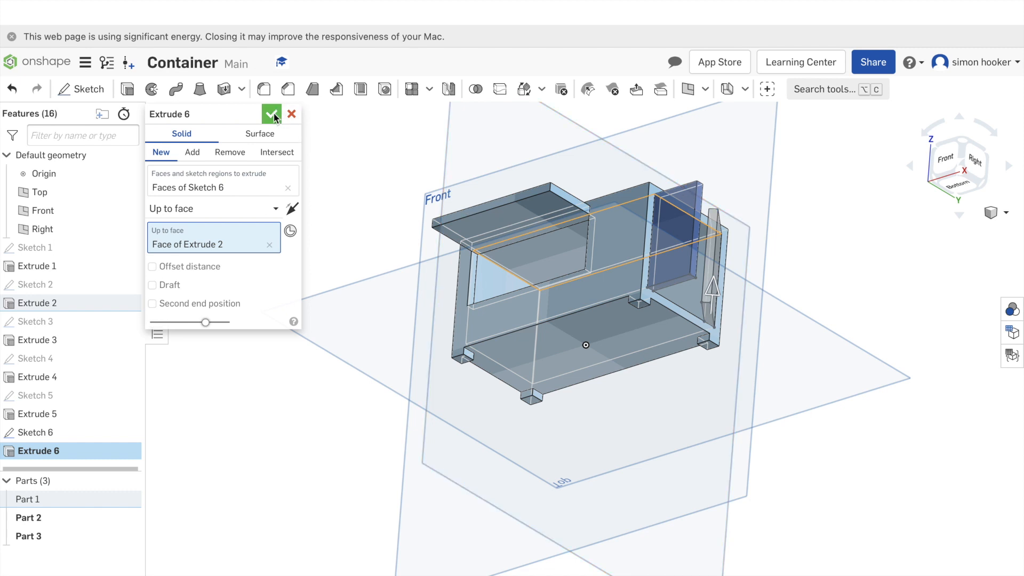
left_click(270, 113)
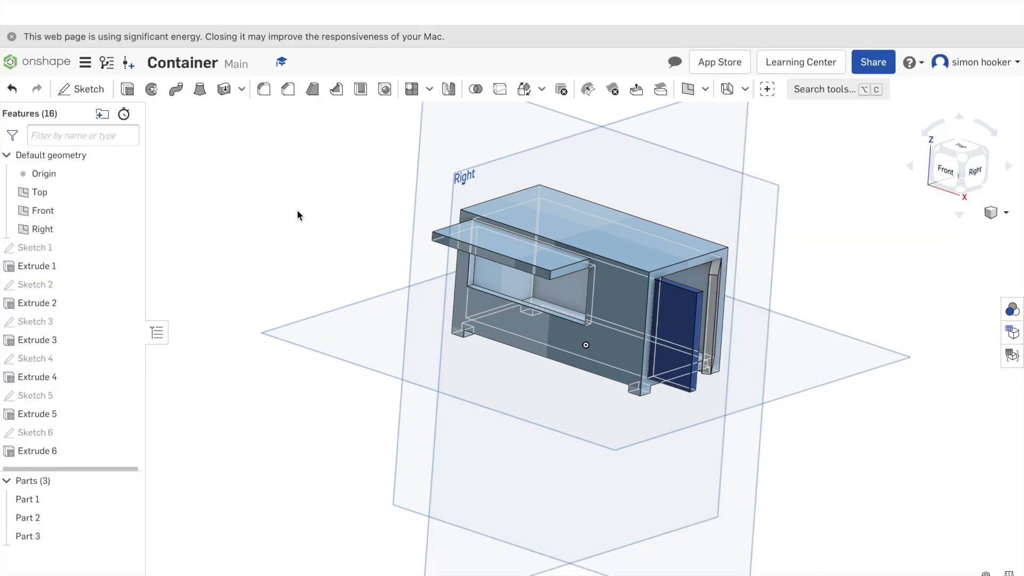
mouse_move(536, 392)
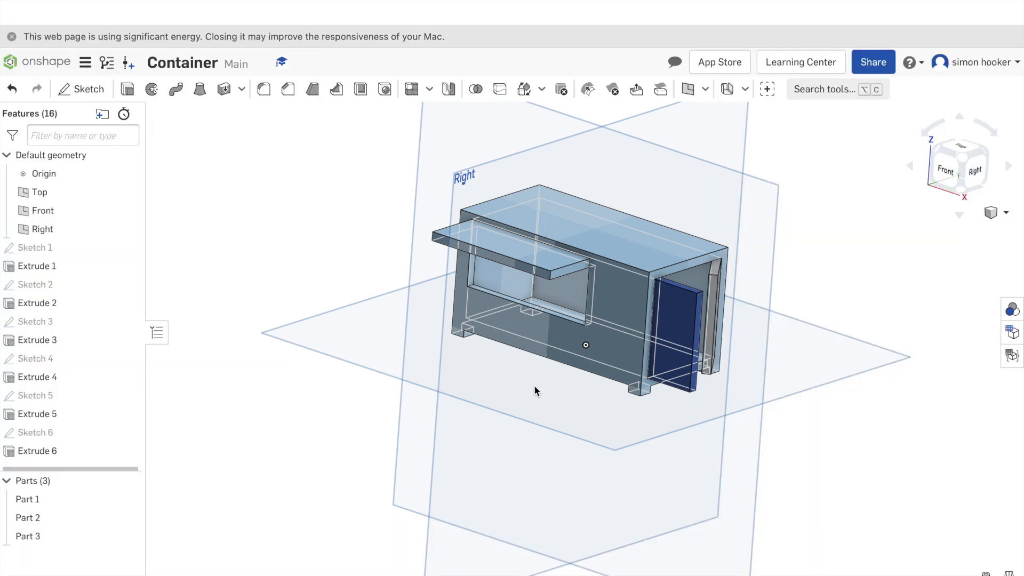